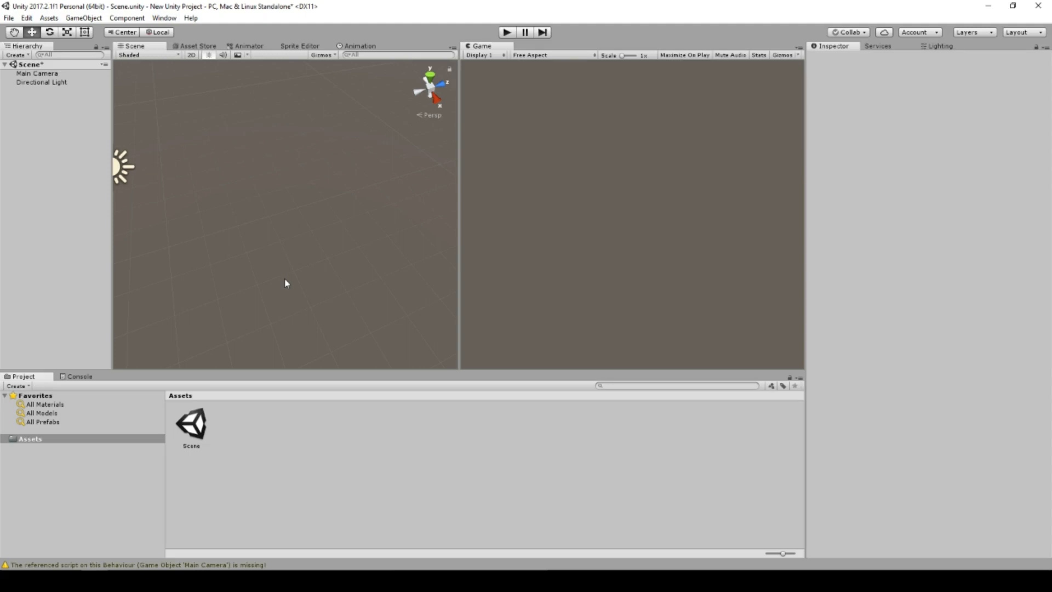
mouse_move(180, 238)
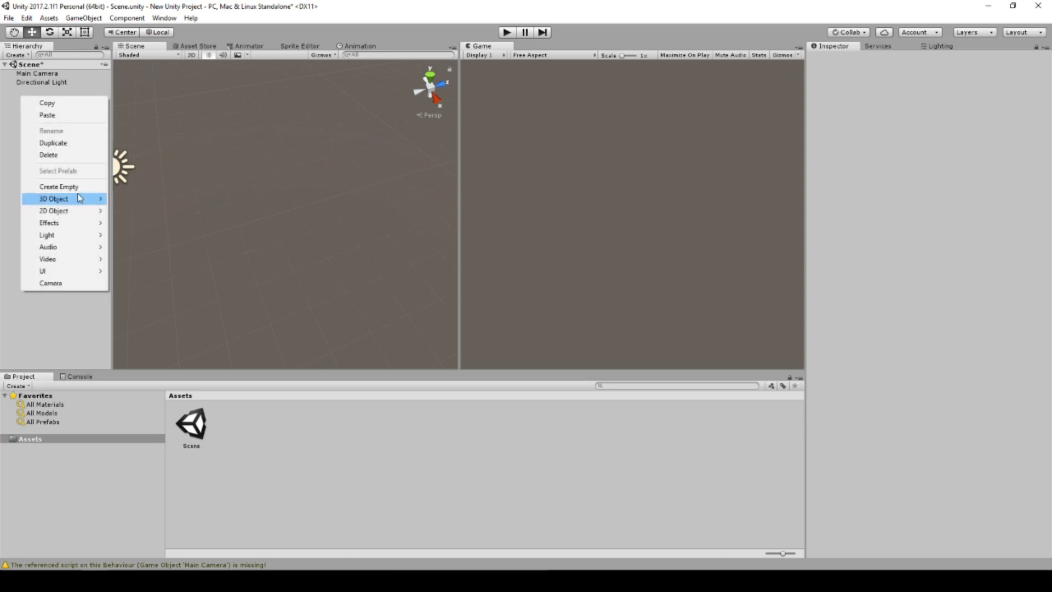
Step: Create an empty GameObject in the Hierarchy and attach a Line Renderer component
left_click(53, 199)
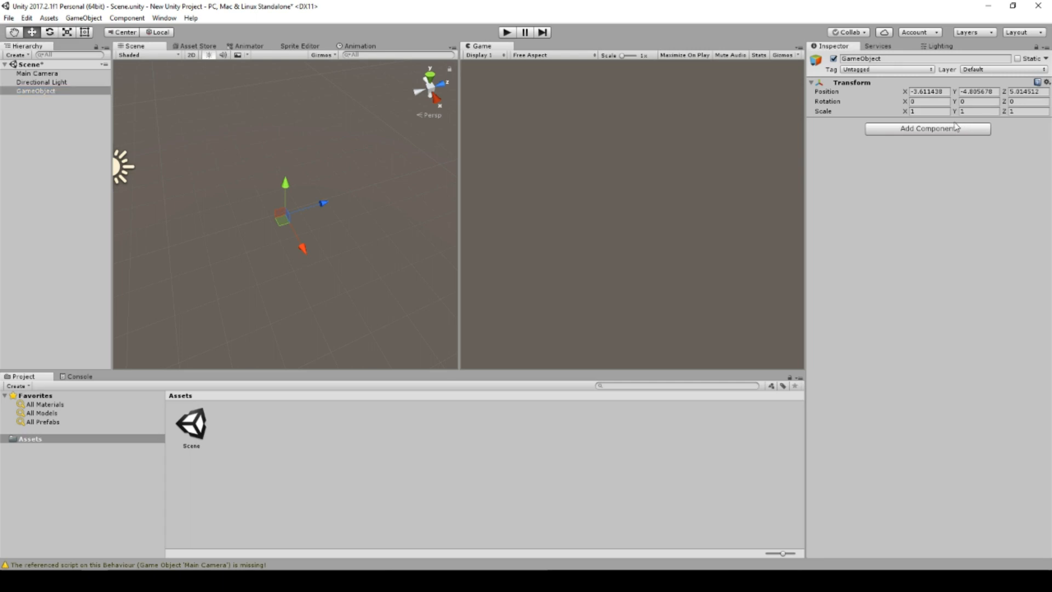
left_click(928, 129)
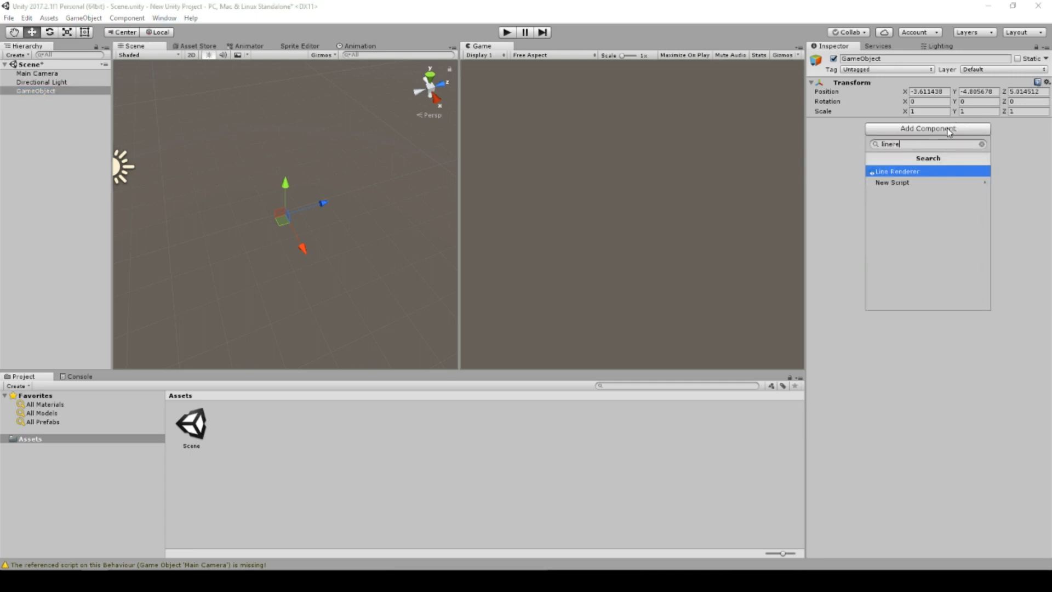
left_click(906, 171)
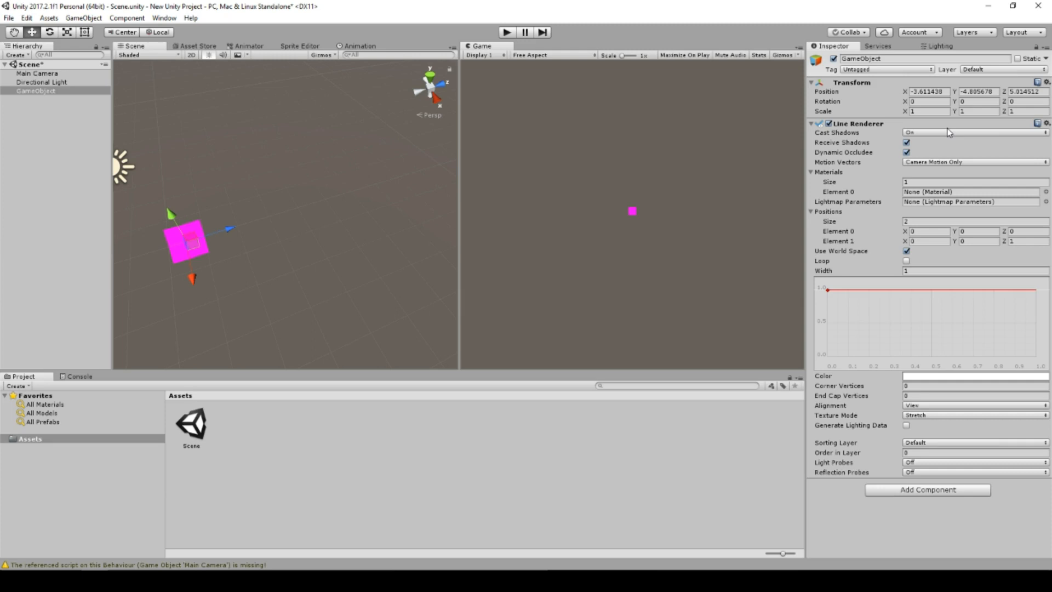
mouse_move(628, 243)
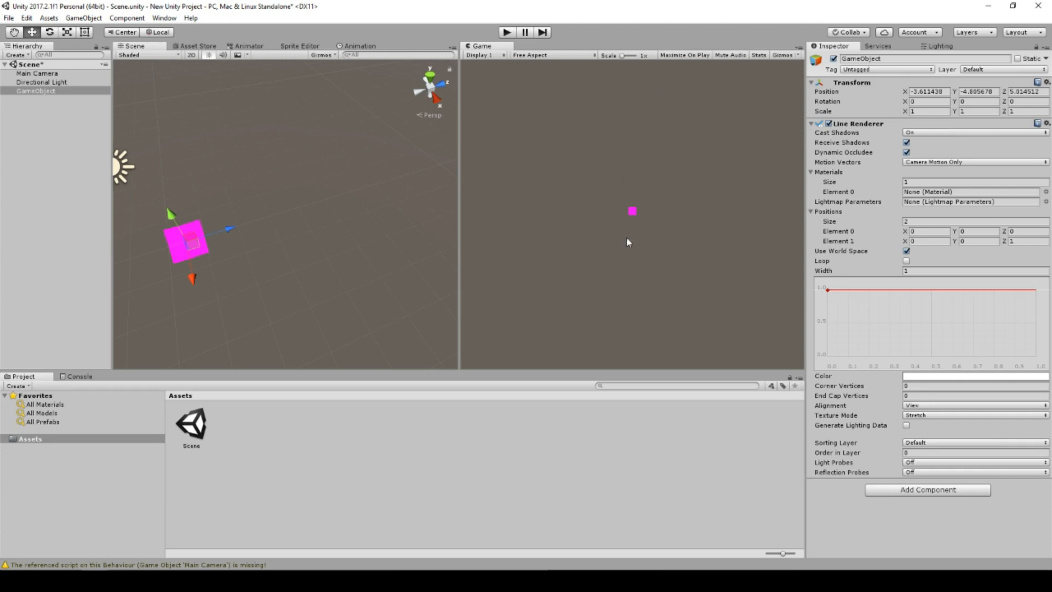
mouse_move(602, 211)
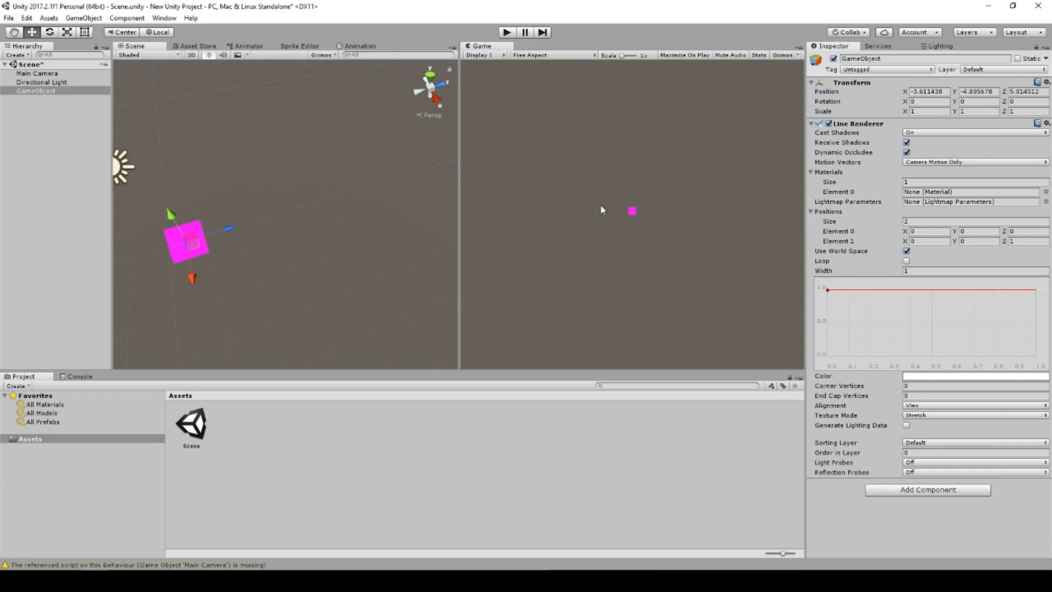
mouse_move(386, 364)
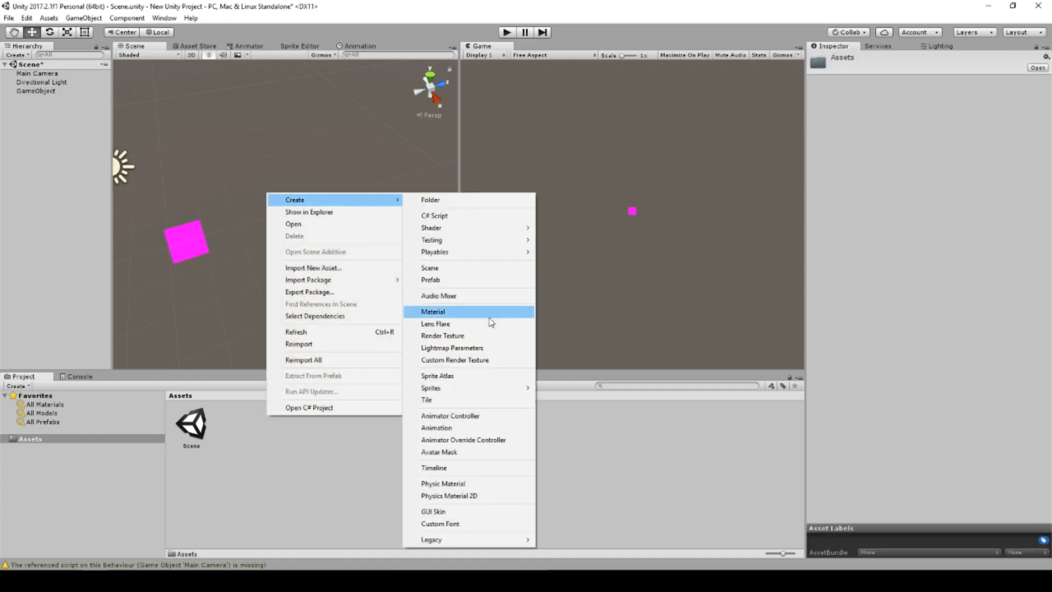
Step: Create a new material asset in Assets and tint its Albedo blue
left_click(433, 311)
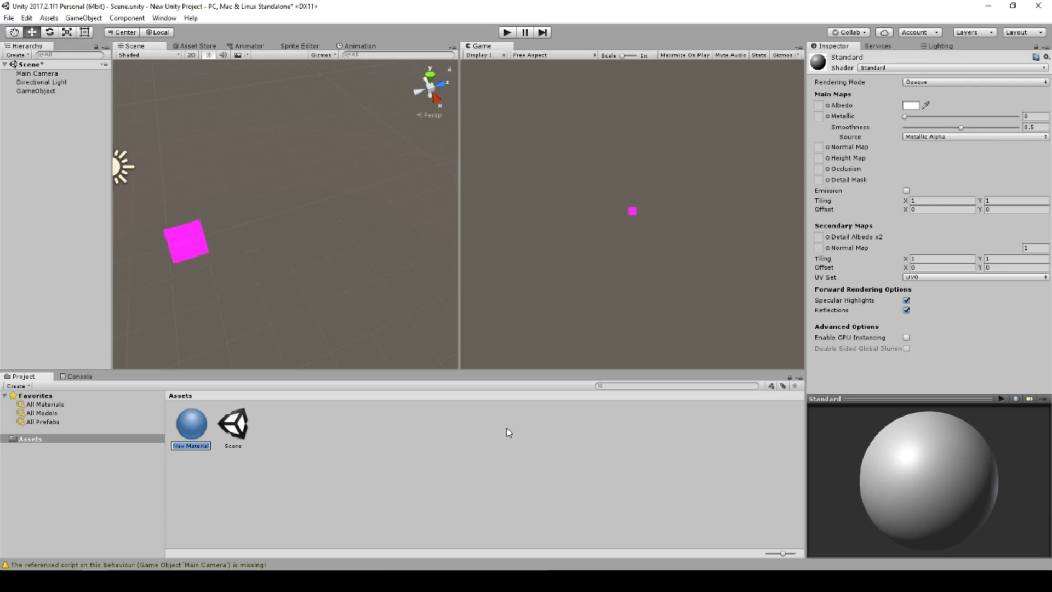
left_click(191, 425)
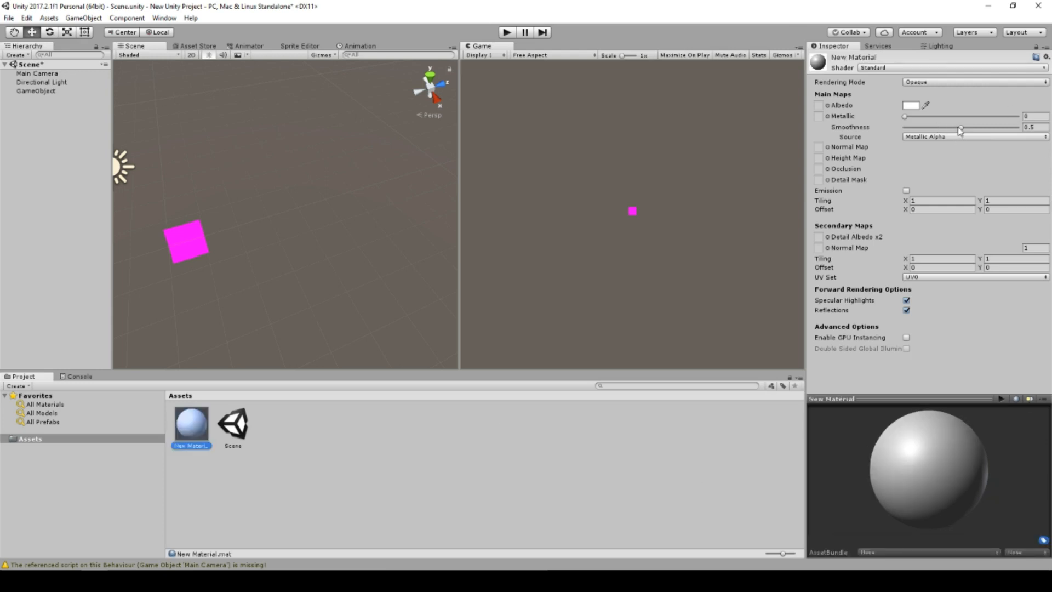
left_click(908, 105)
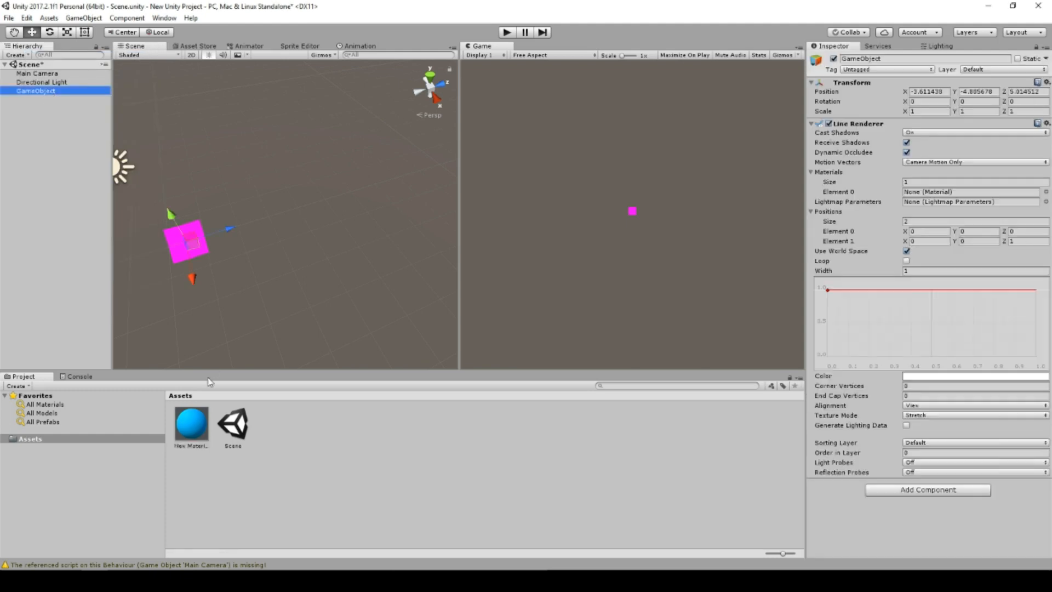
mouse_move(835, 243)
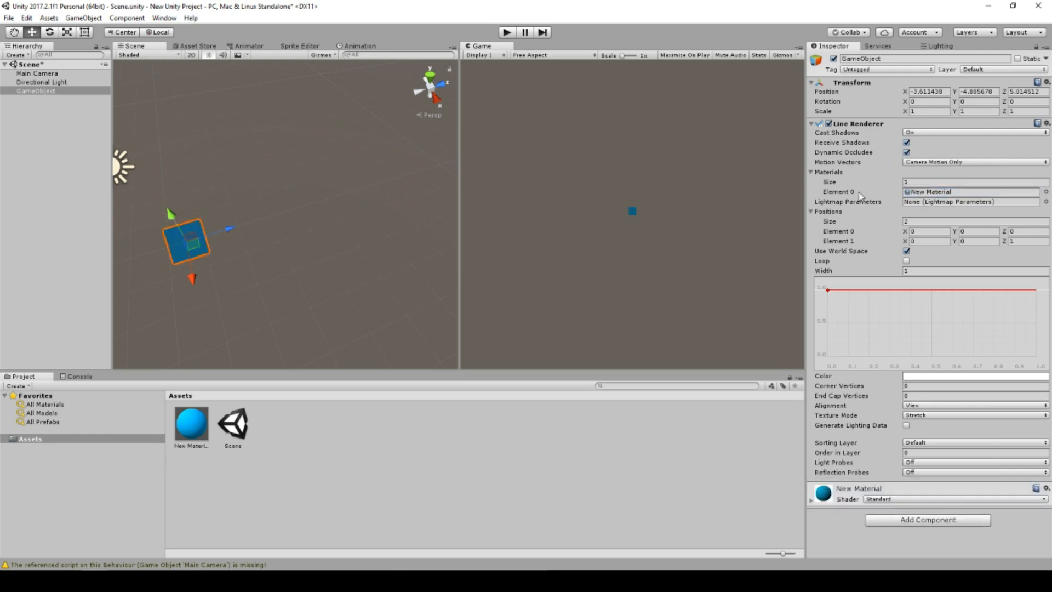
mouse_move(167, 230)
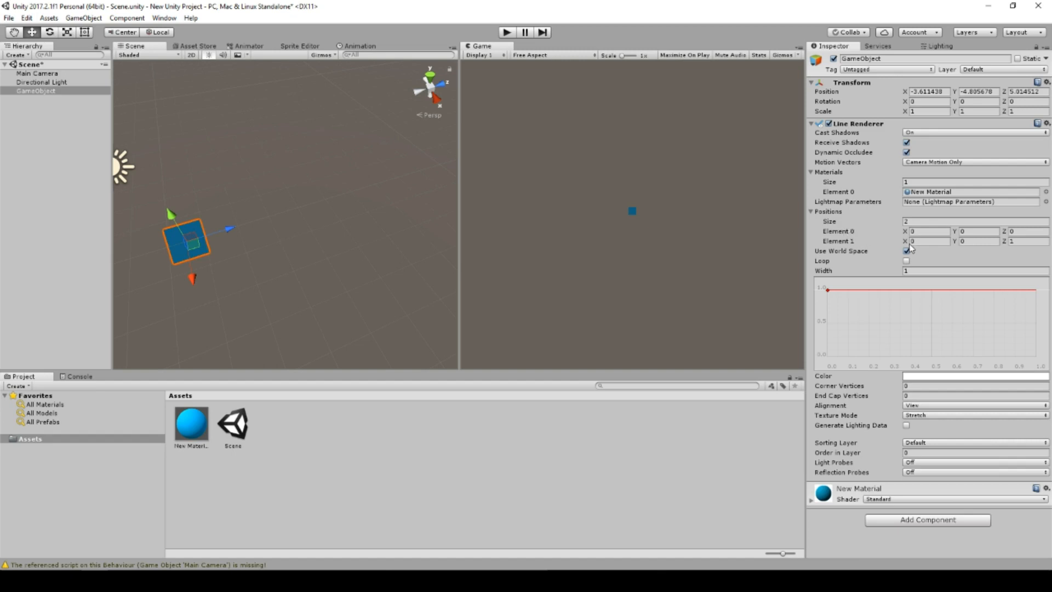
Step: Set Element 1 Z to 10, Positions Size to 3, and Element 2 to X 10, Z 10
left_click(1024, 241)
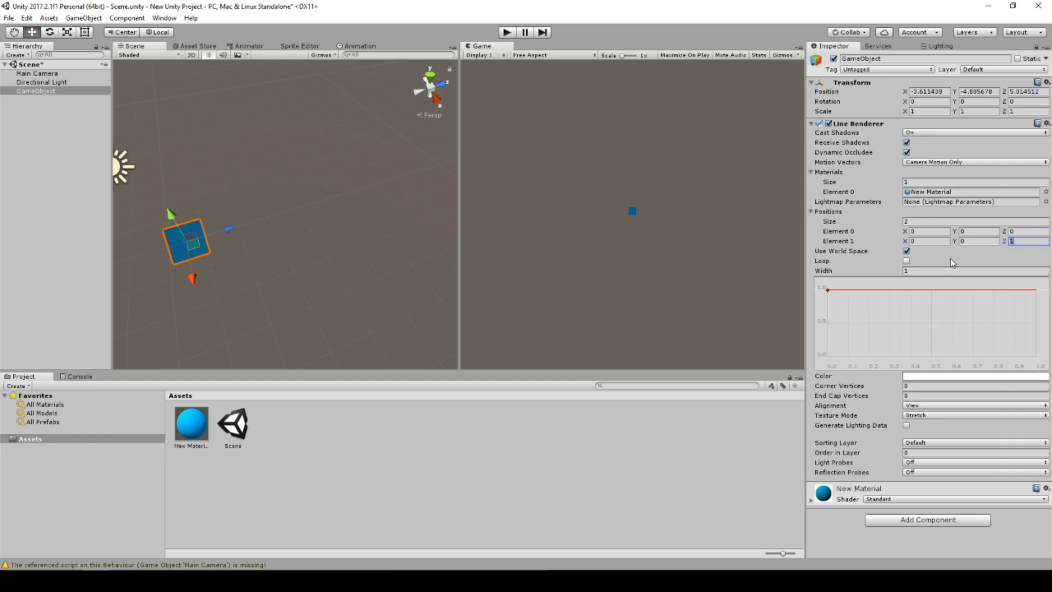
type("10")
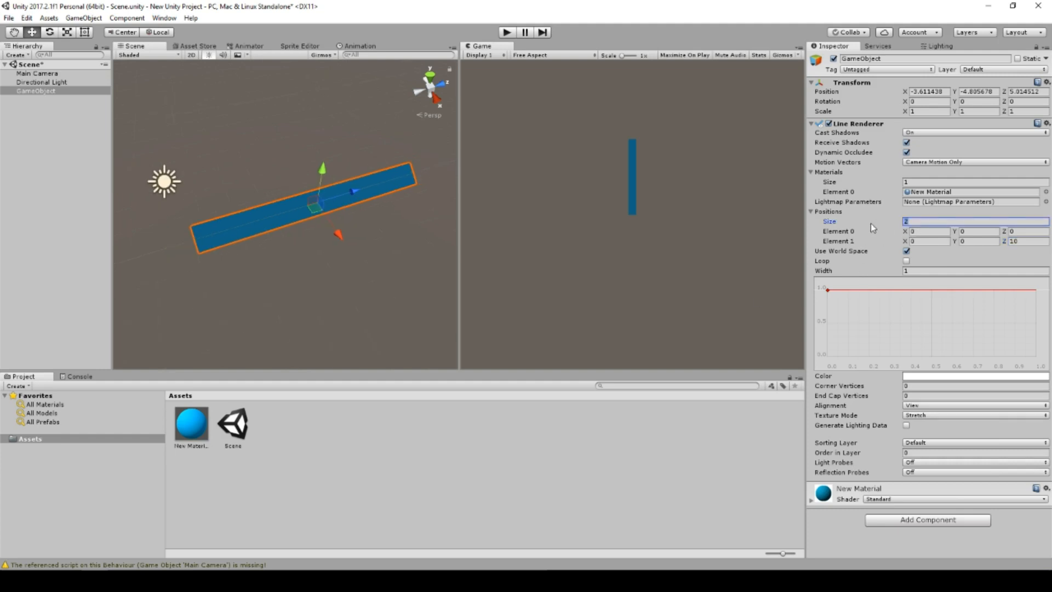
type("3")
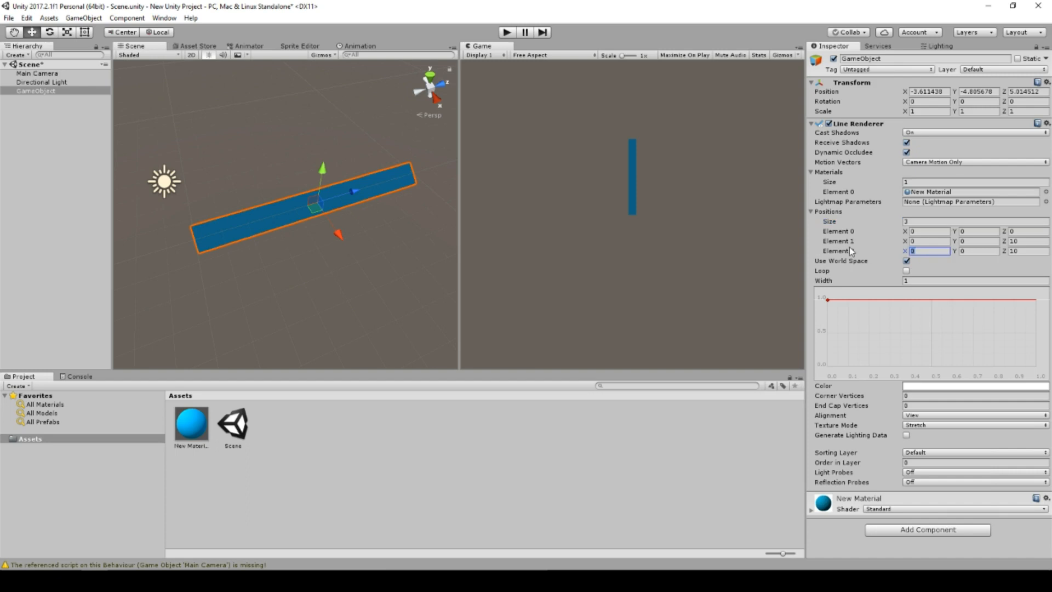
type("10")
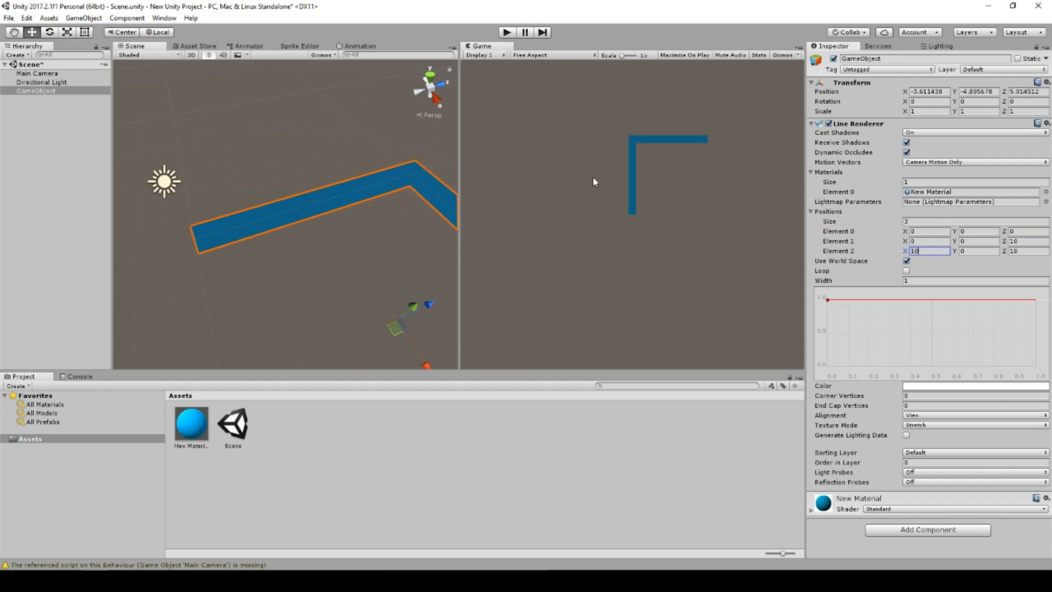
mouse_move(793, 204)
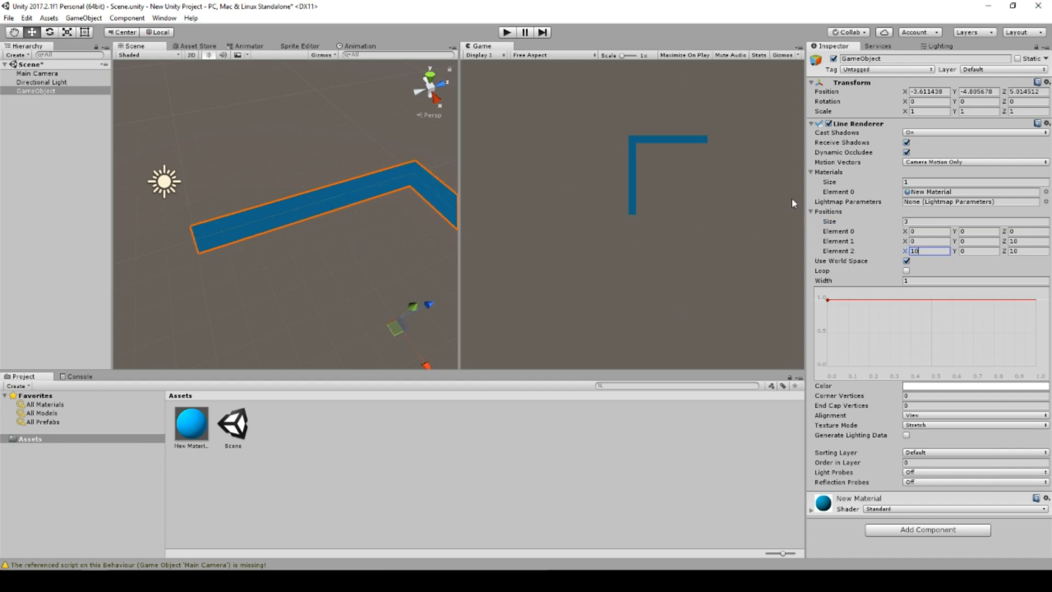
Step: Toggle Loop on and off, set Width to 2, and drag the curve's end key down
left_click(906, 271)
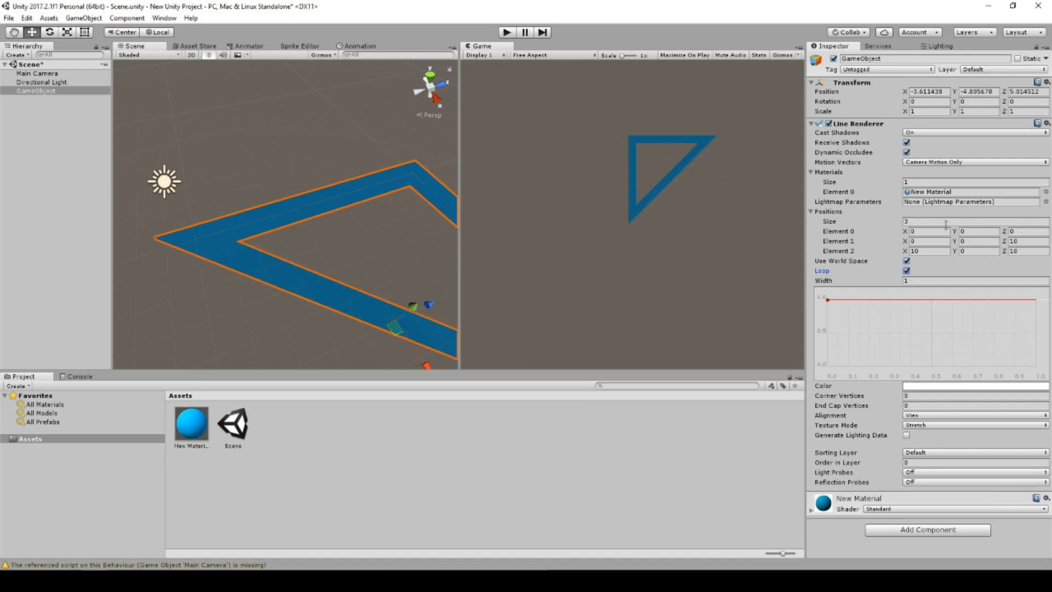
left_click(905, 271)
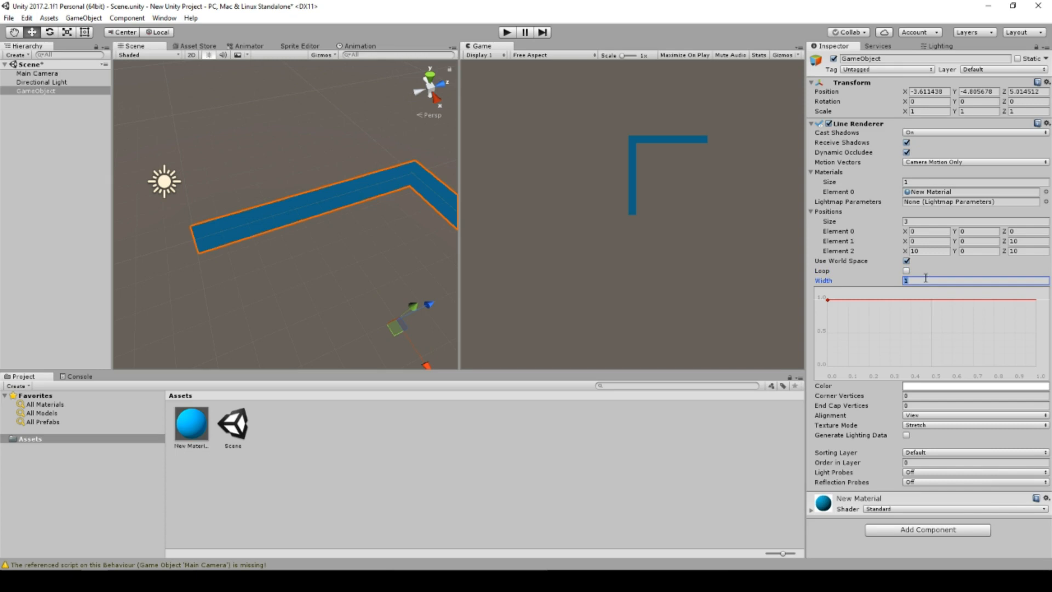
type("2")
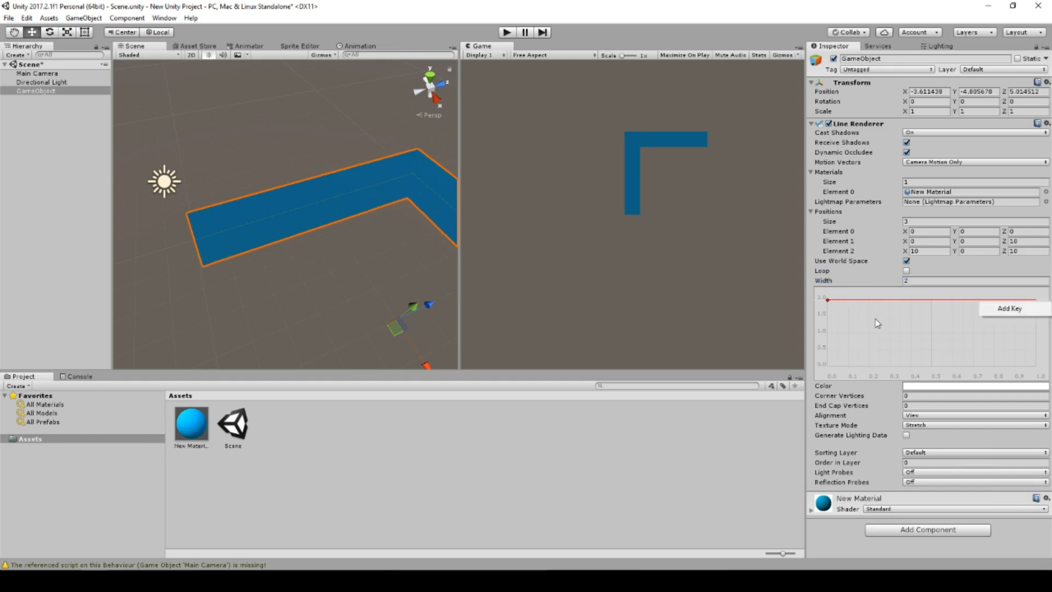
mouse_move(1028, 301)
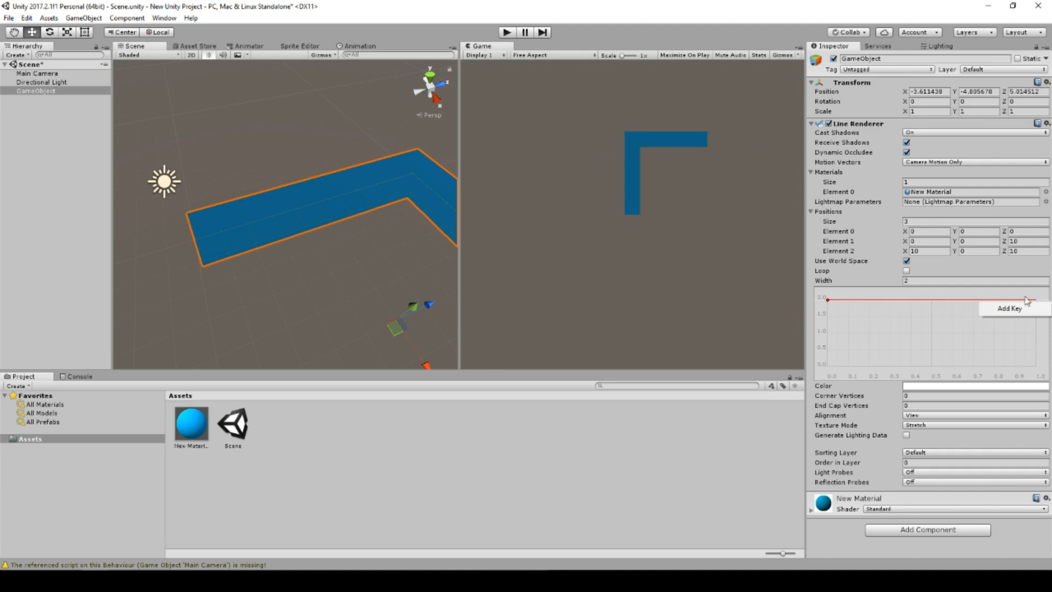
left_click_drag(1028, 300, 1033, 356)
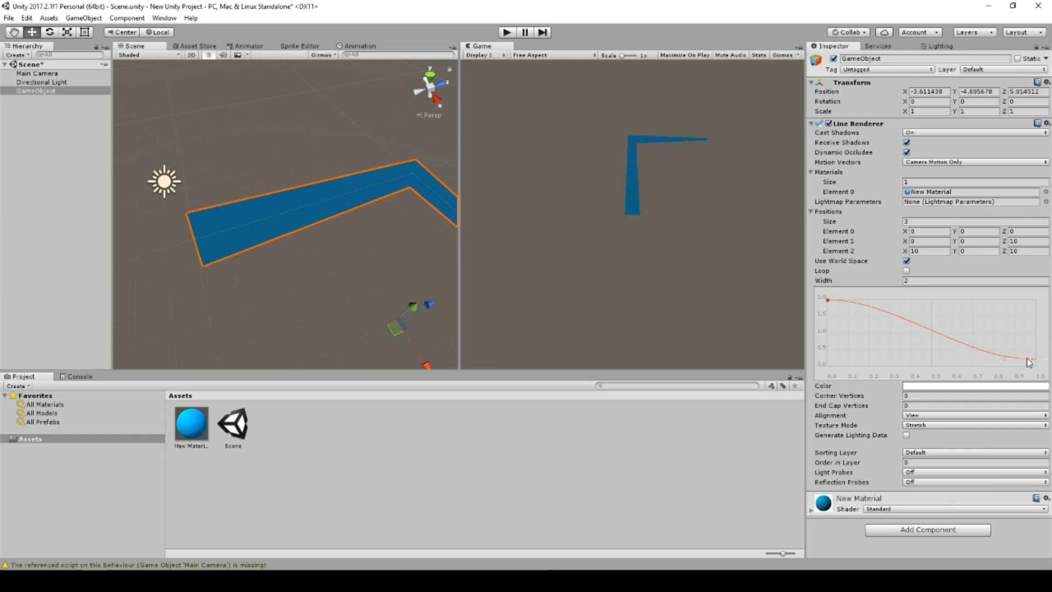
mouse_move(606, 154)
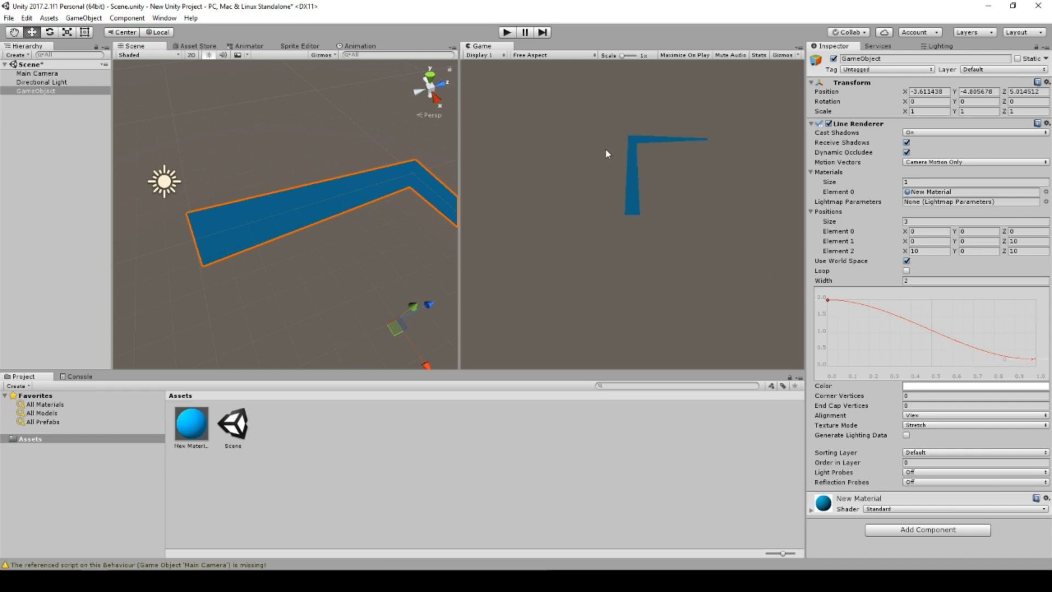
mouse_move(626, 212)
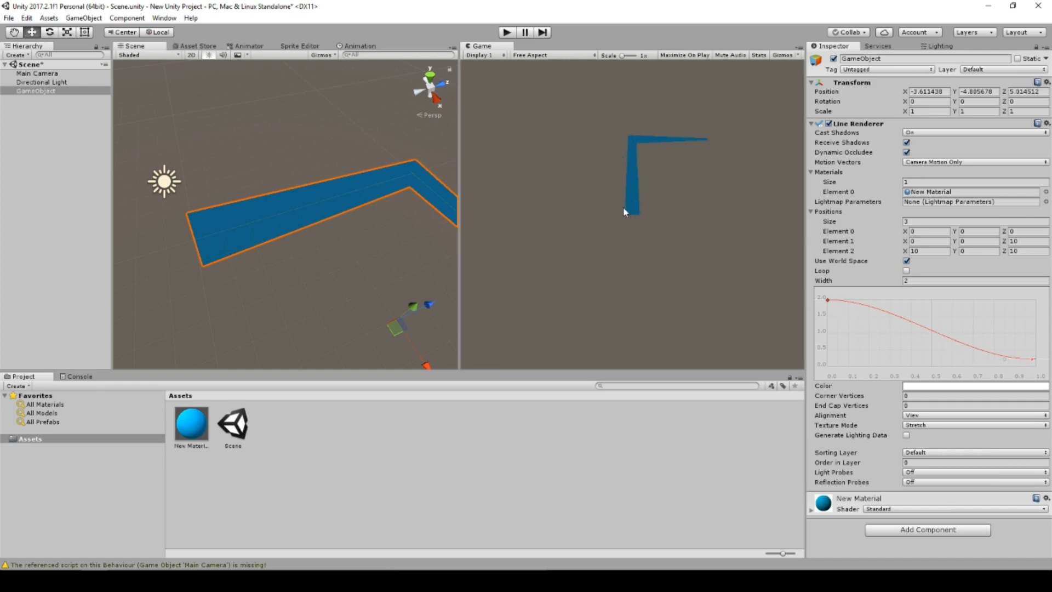
mouse_move(669, 192)
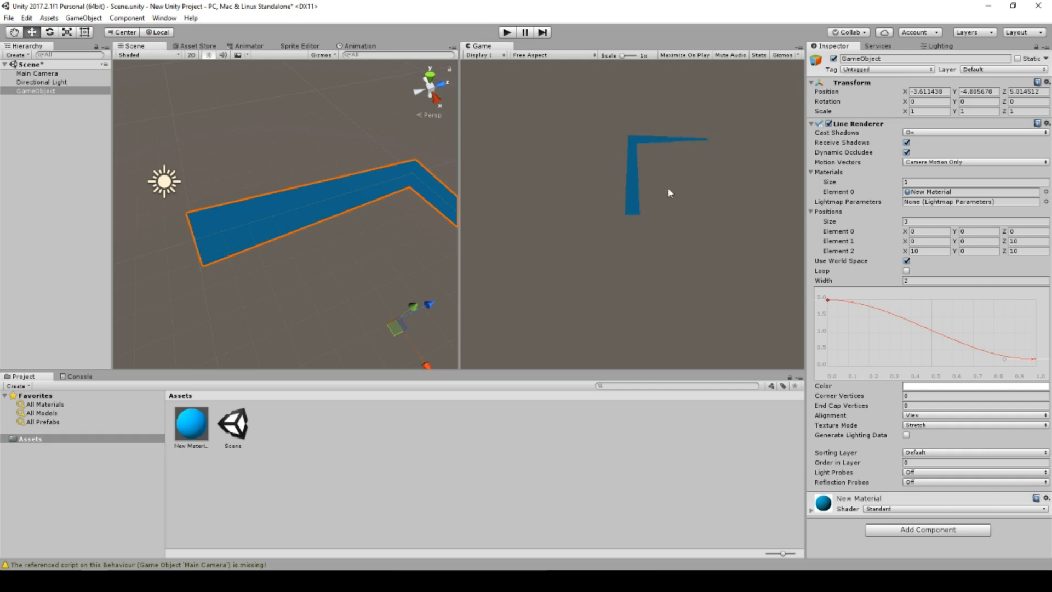
mouse_move(630, 134)
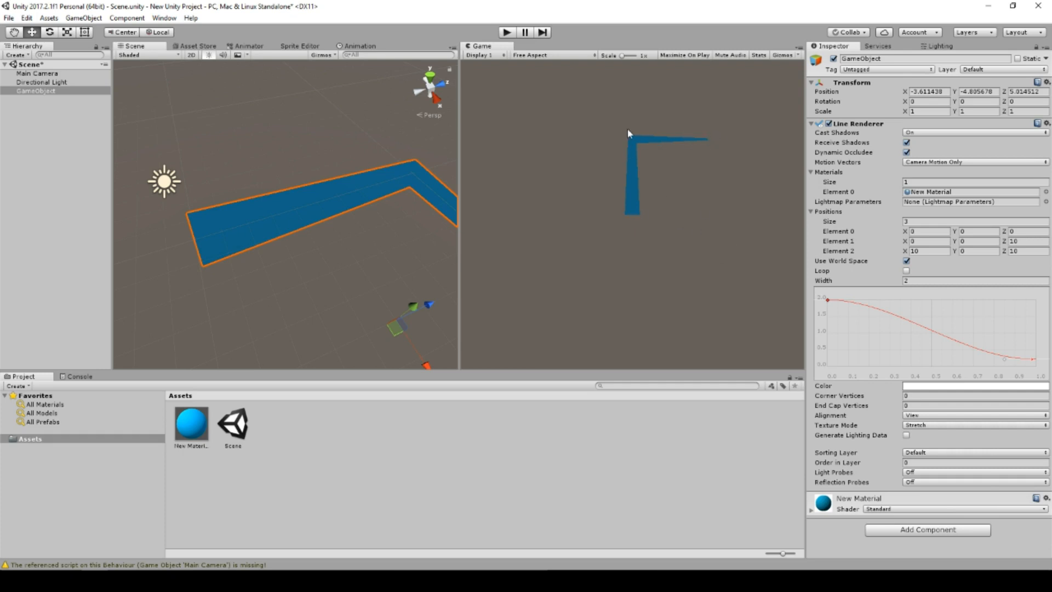
mouse_move(659, 193)
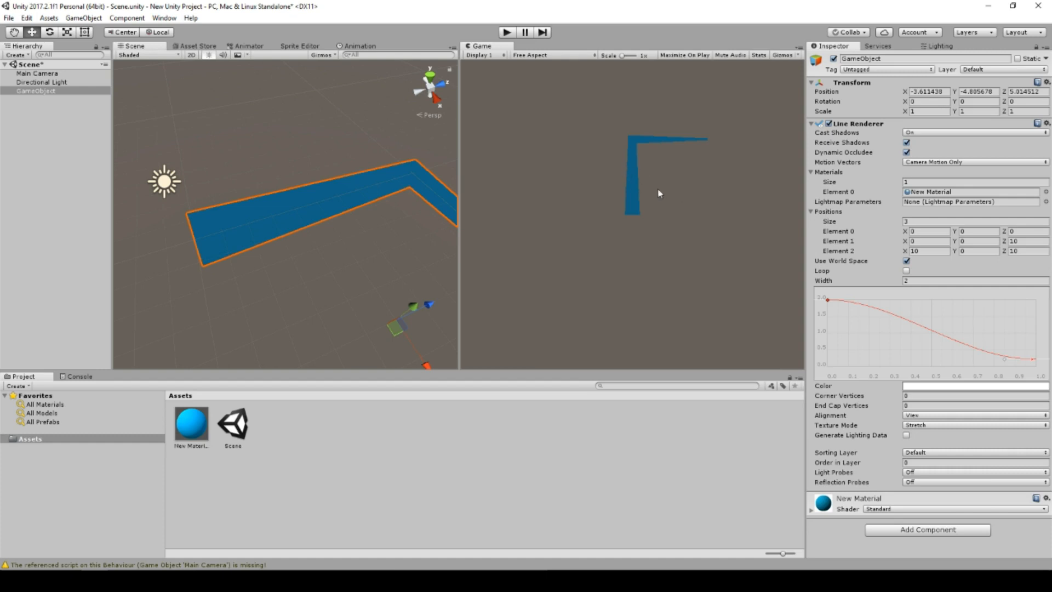
mouse_move(656, 145)
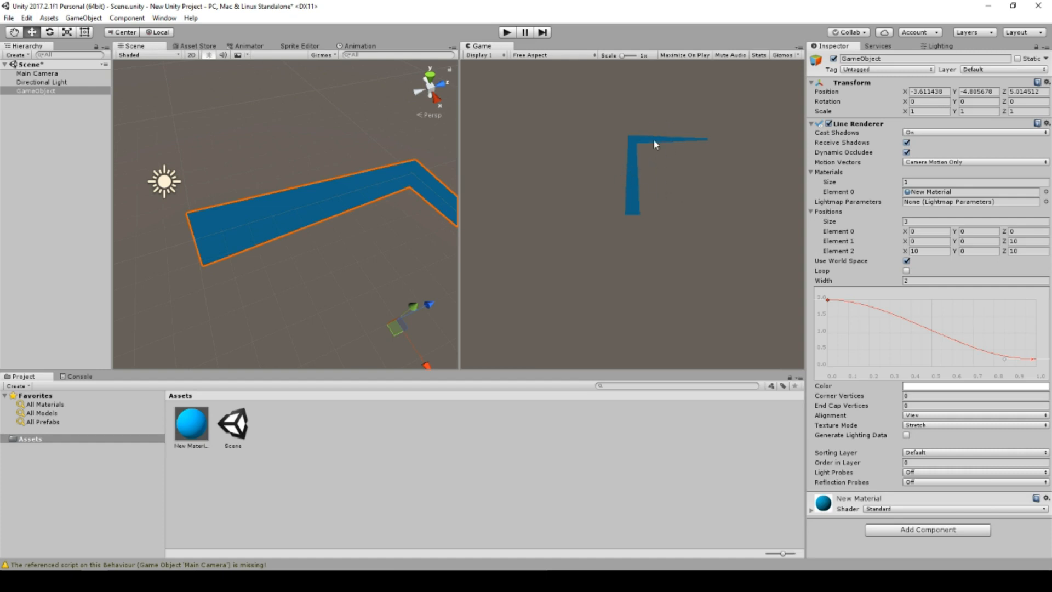
Step: Set corner and end-cap vertices to 30 and remove the width curve's tapering key
left_click(972, 395)
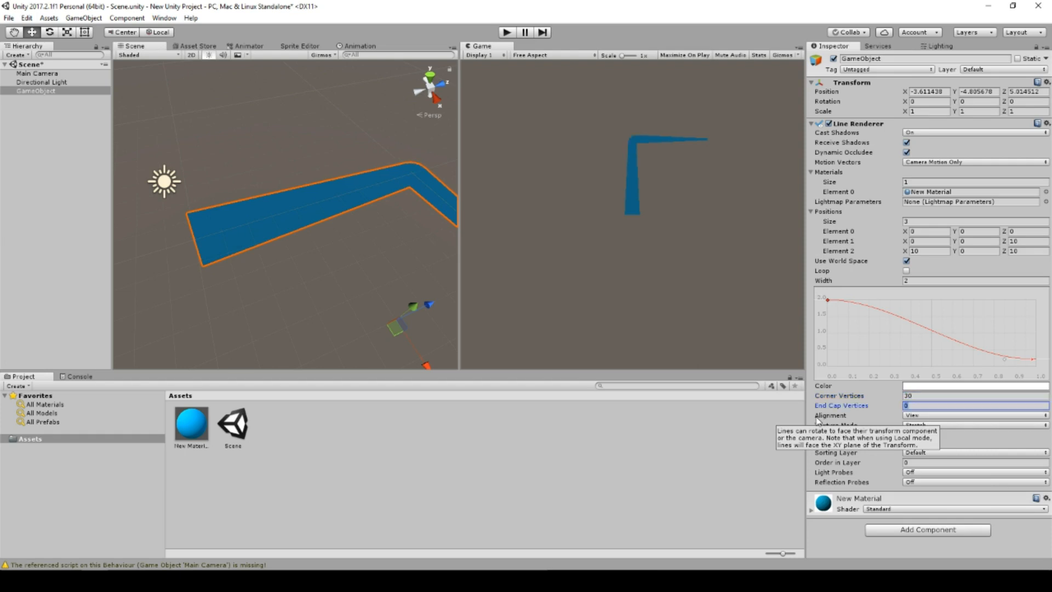
type("30")
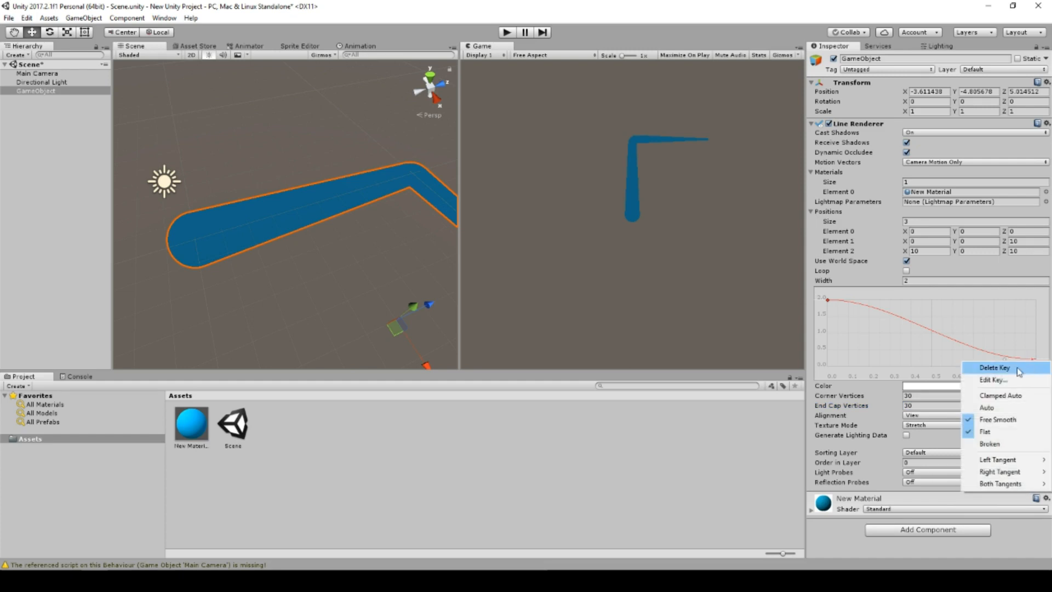
left_click(993, 369)
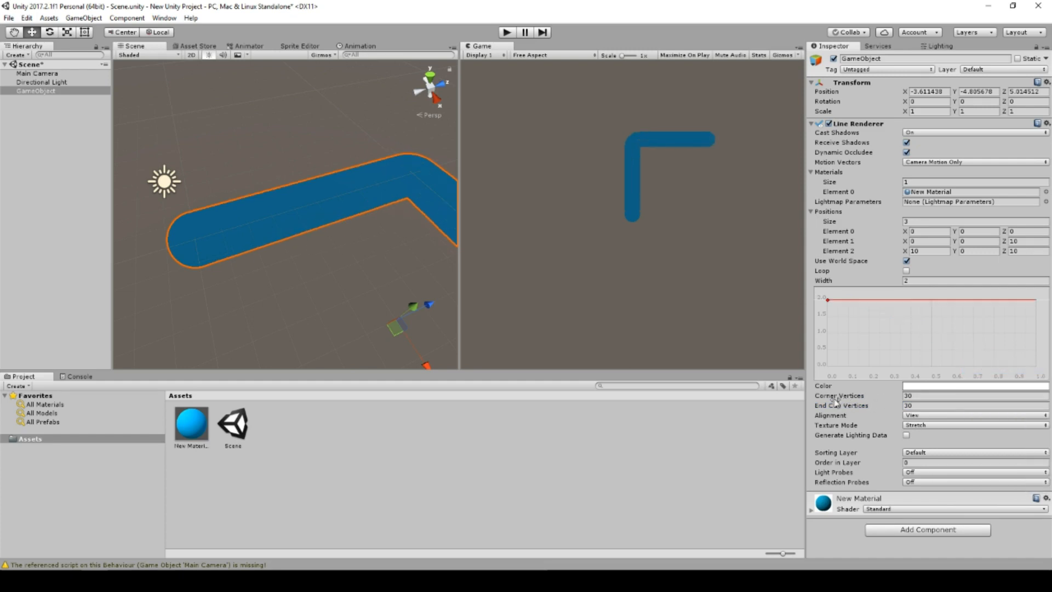
mouse_move(810, 257)
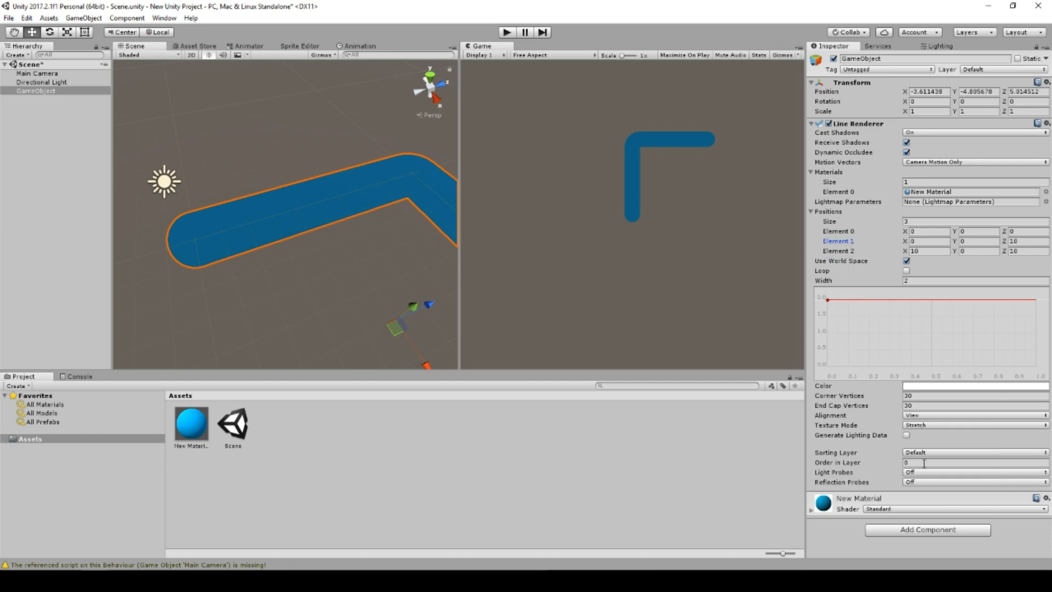
left_click(975, 405)
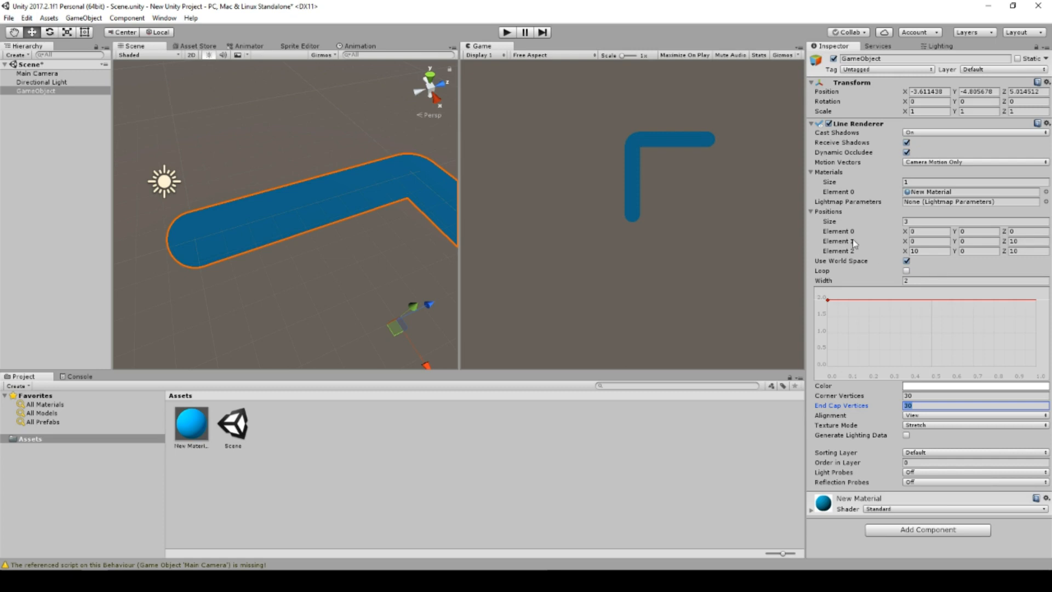
mouse_move(936, 455)
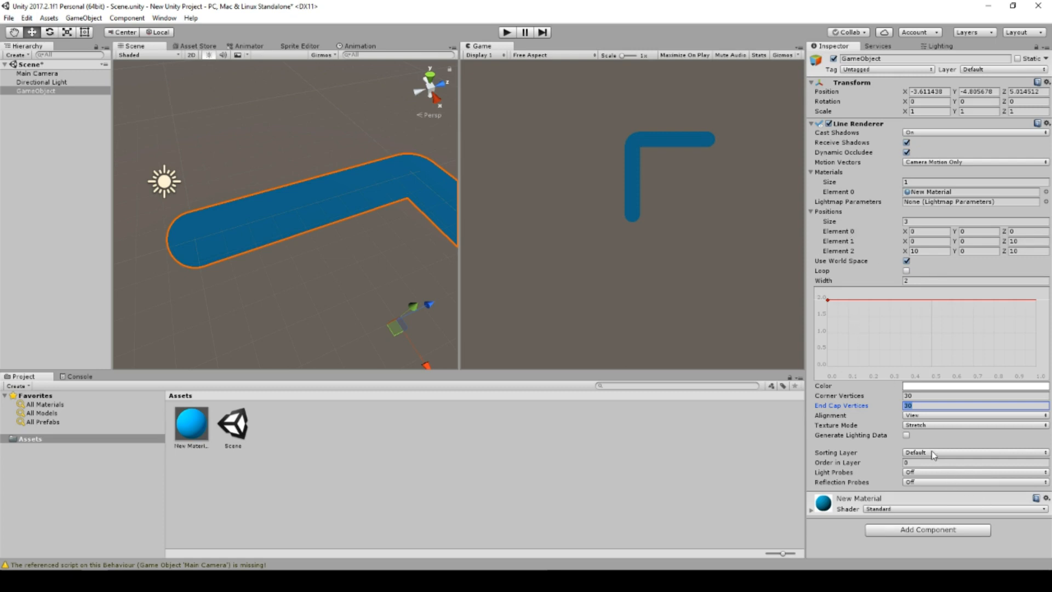
mouse_move(907, 351)
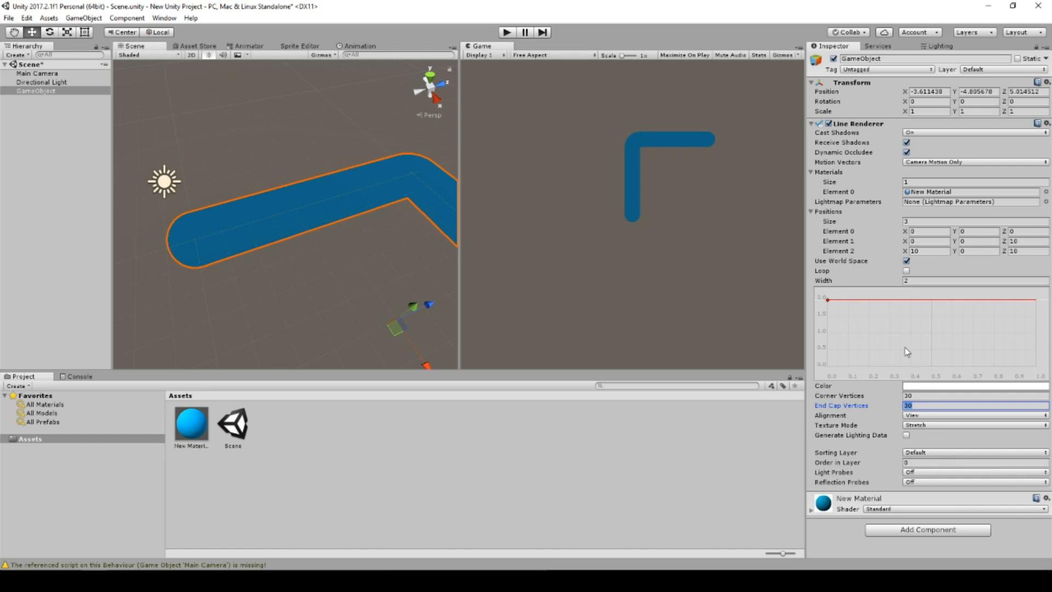
mouse_move(904, 343)
type("1")
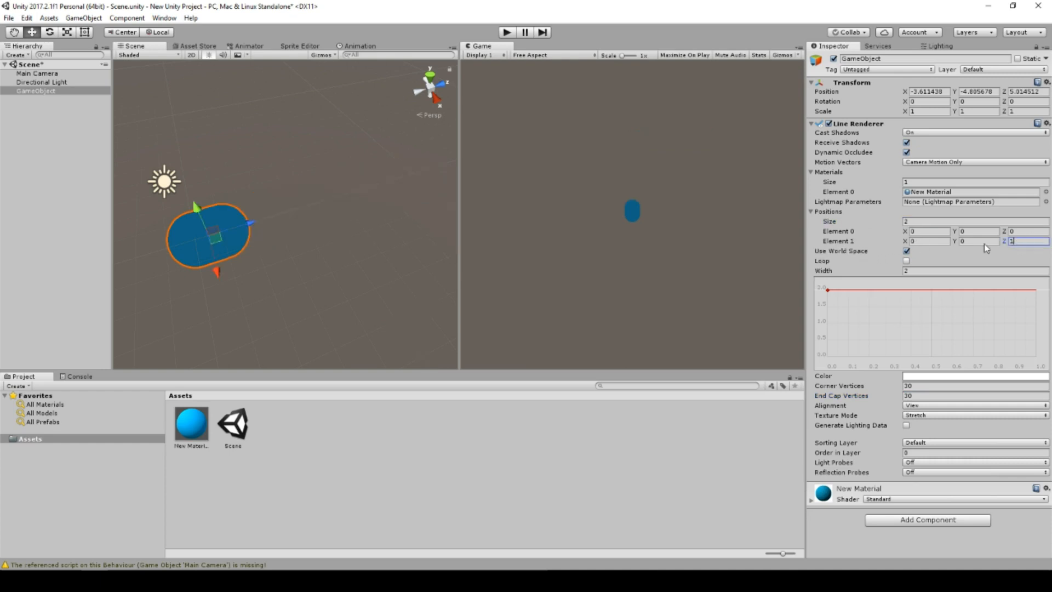
Step: Set Element 1 Z to 0, then add a new MyScript C# script component
type("0")
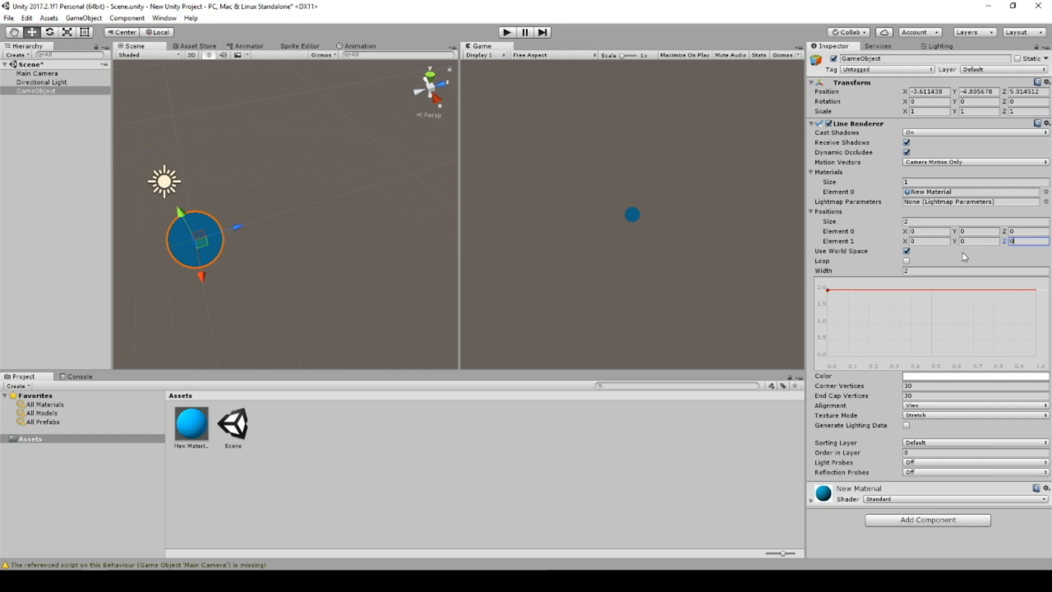
mouse_move(591, 443)
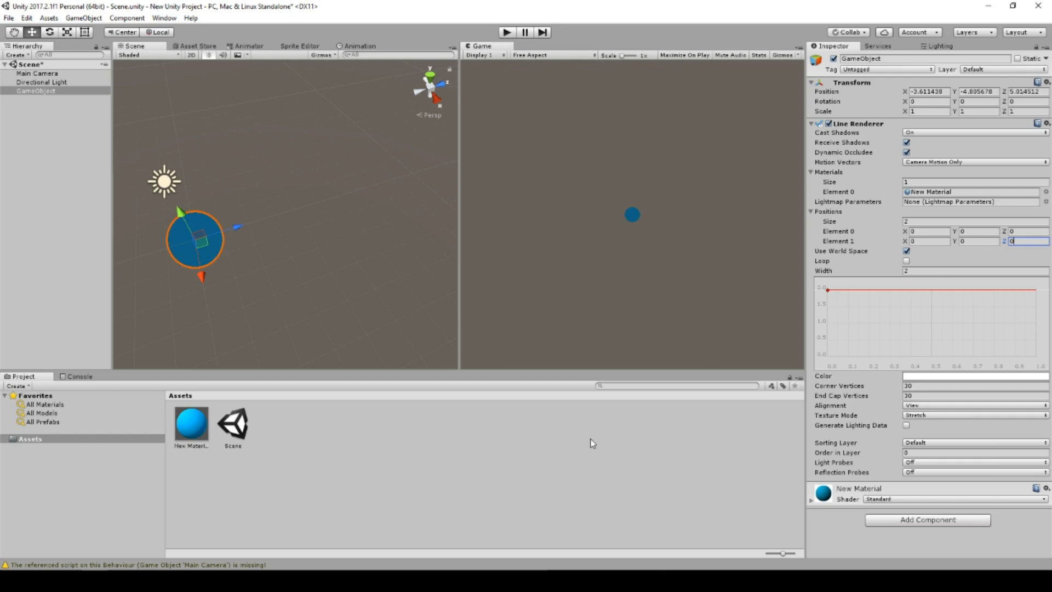
left_click(33, 91)
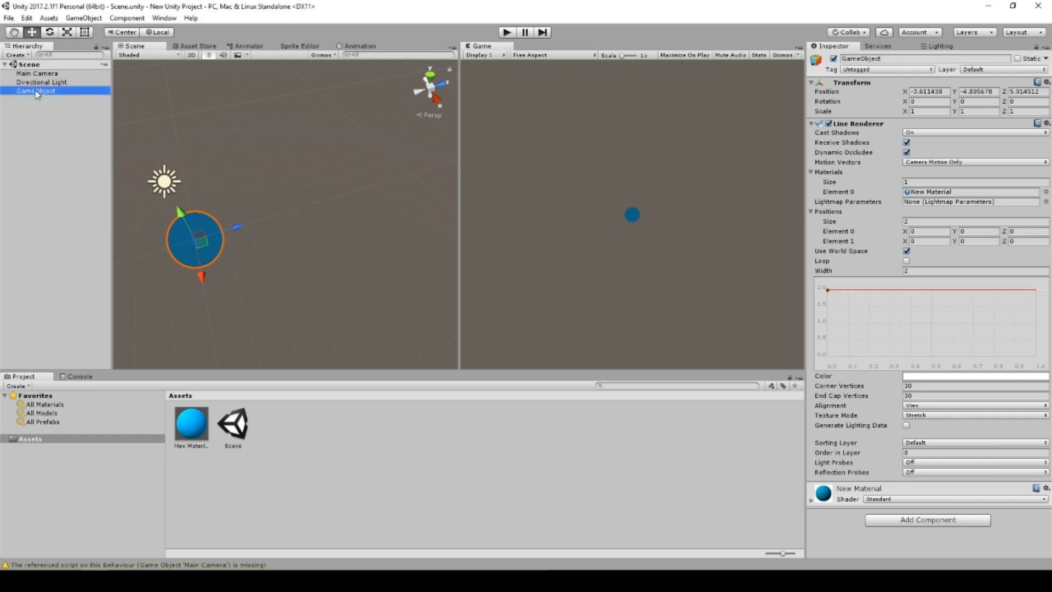
left_click(928, 520)
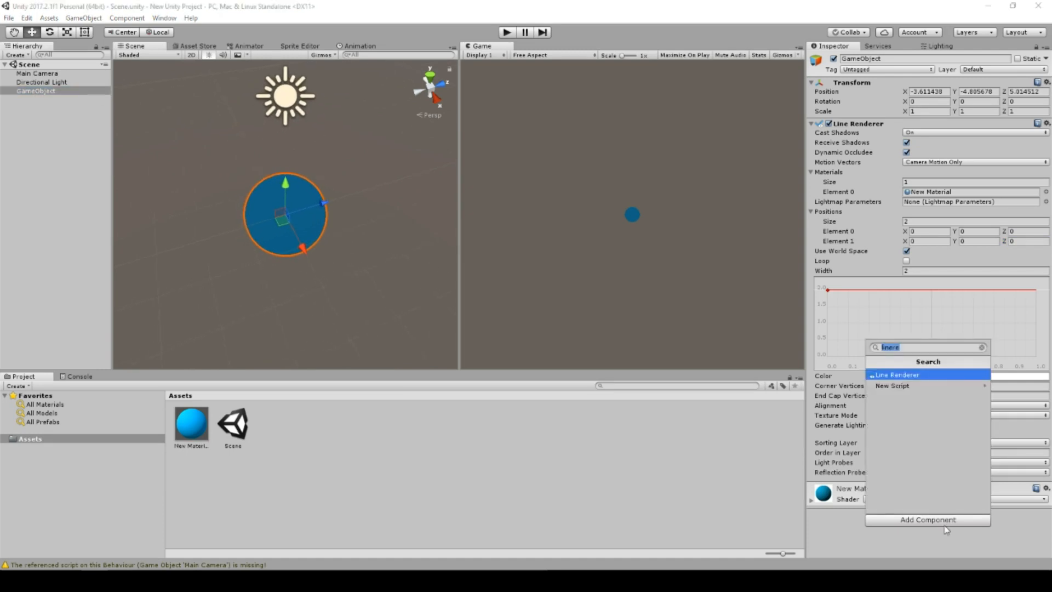
left_click(892, 386)
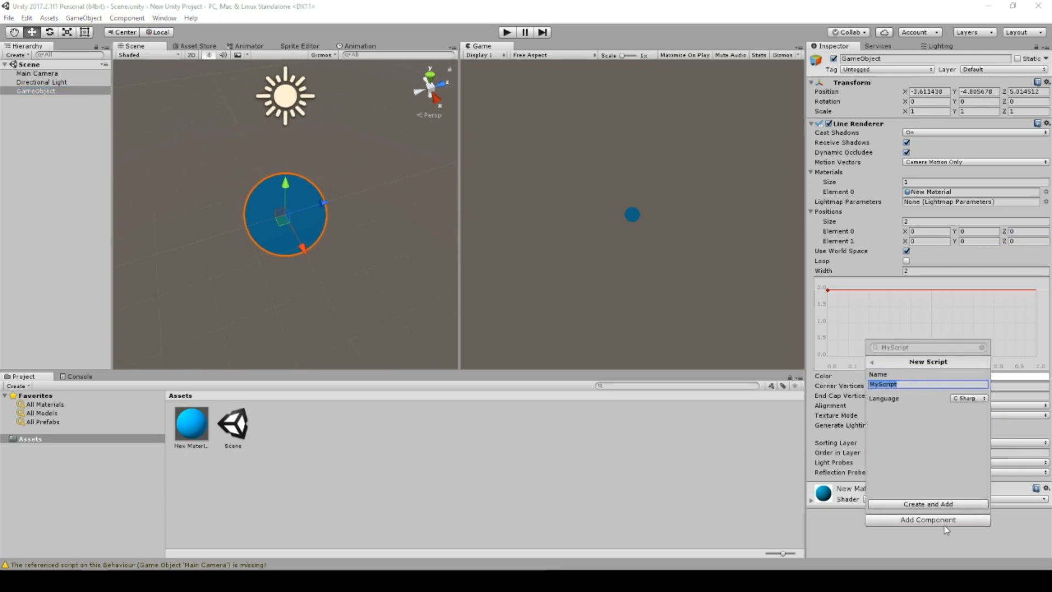
left_click(928, 504)
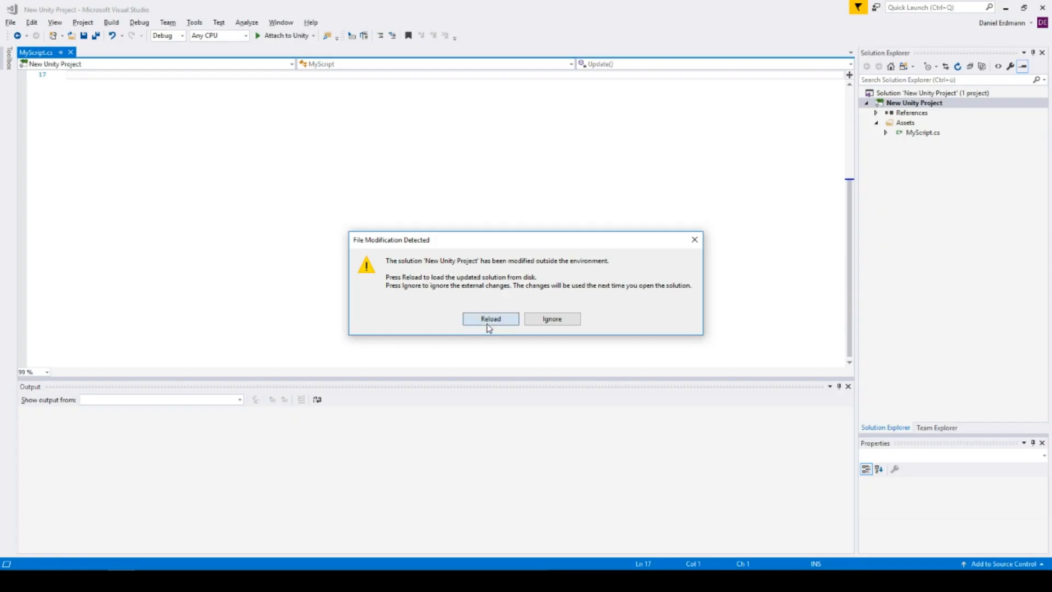
Step: Reload the solution and add a protected LineRenderer field assigned via GetComponent in Start
left_click(491, 318)
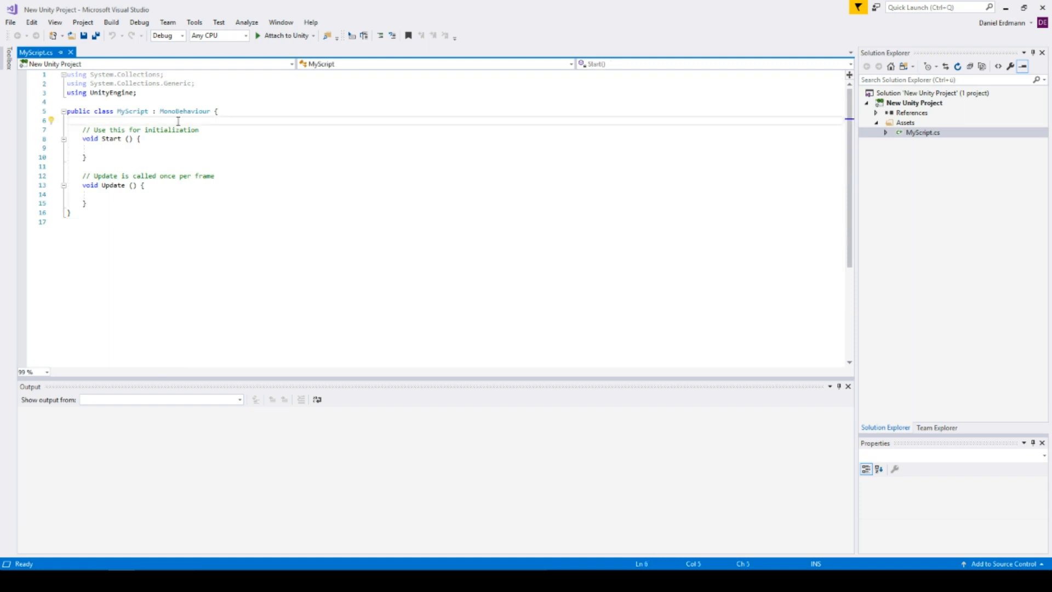
type("protected")
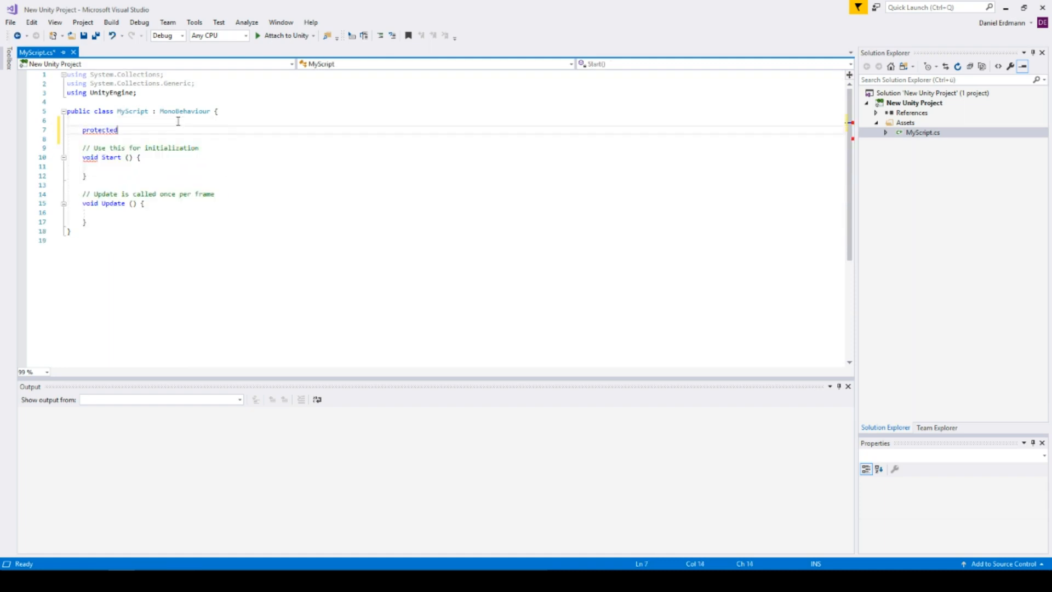
type("LineRenderer")
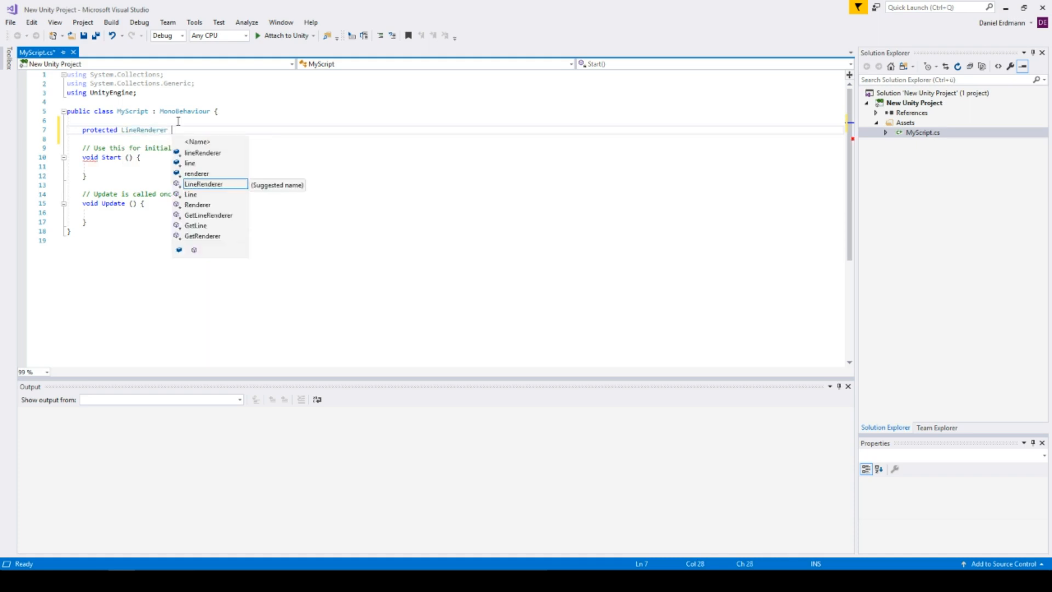
type("line;")
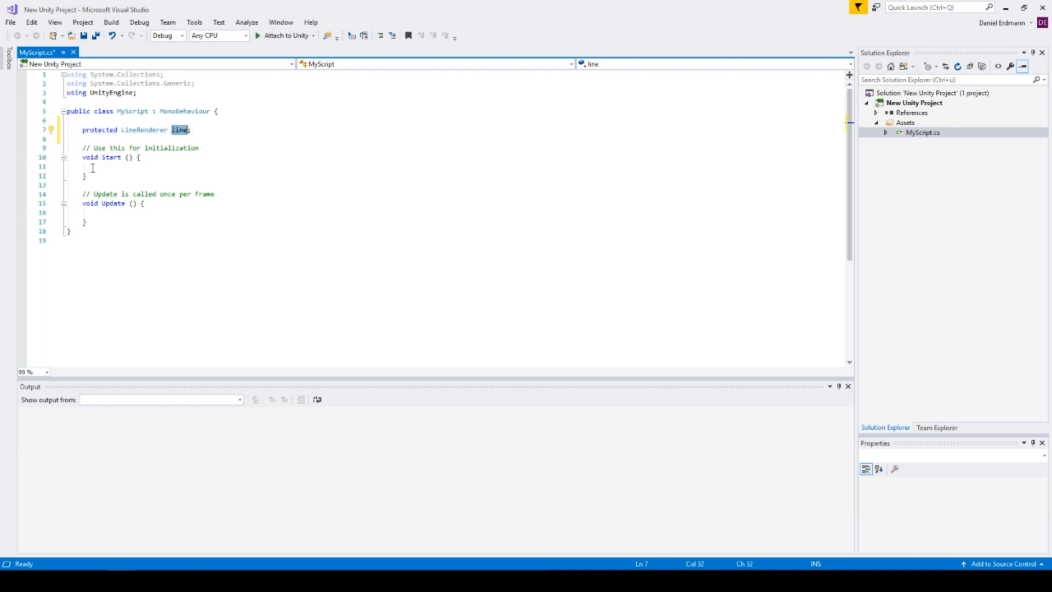
type("line = con")
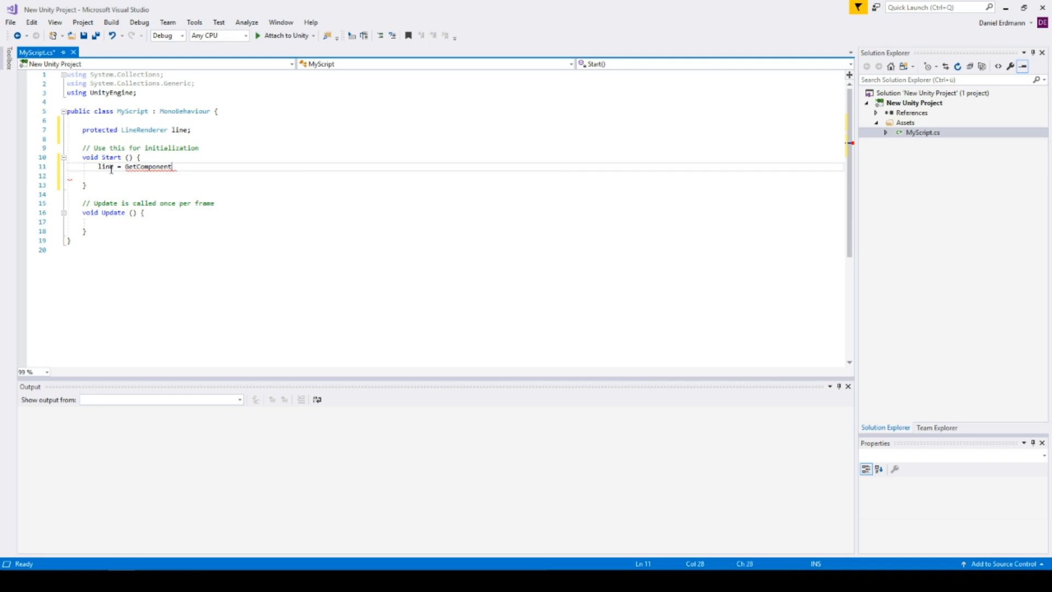
type("<Liner>")
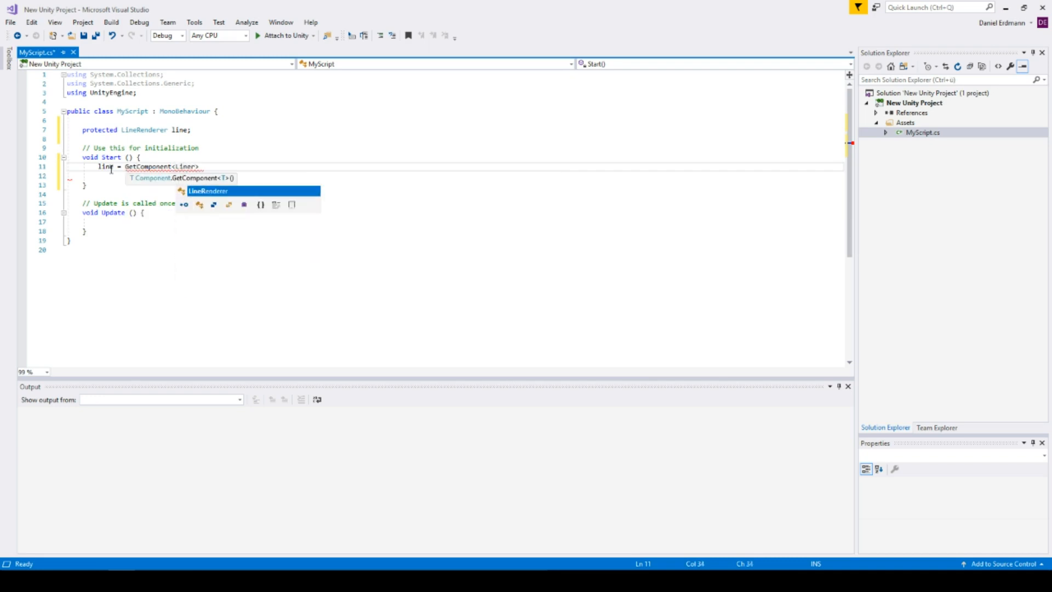
key("Tab")
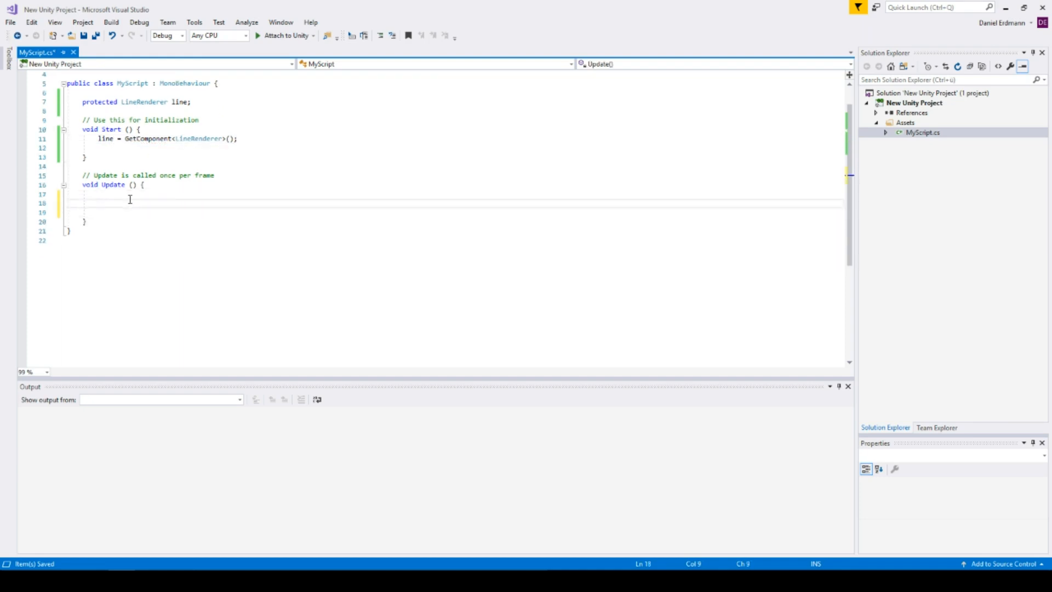
Step: In Update, call changeDirection(1f, 0f) on positive Horizontal input and generate the method stub
type("if(Input.")
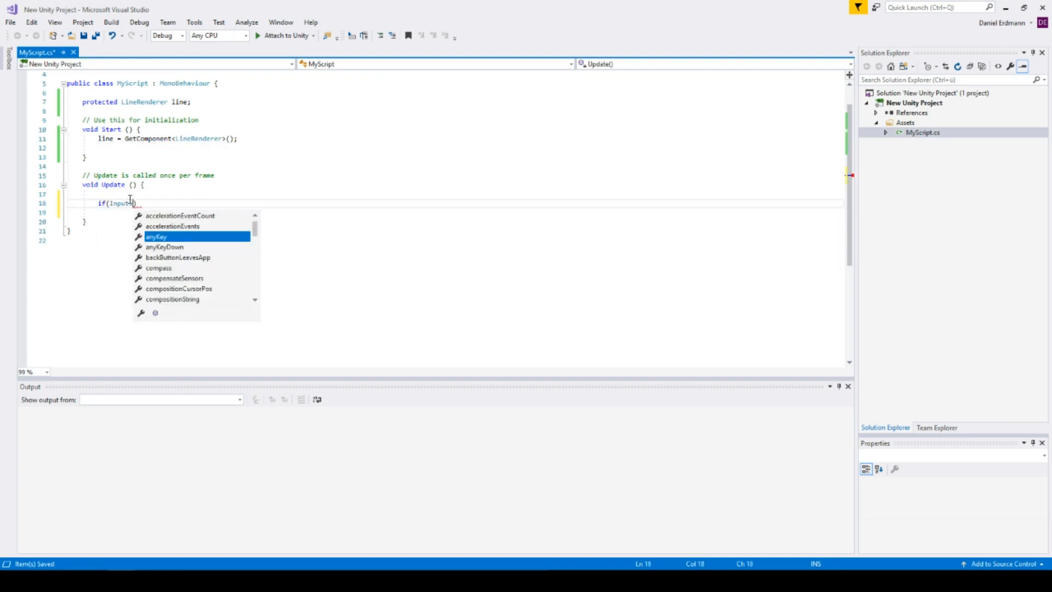
type(".GetAxisRaw()")
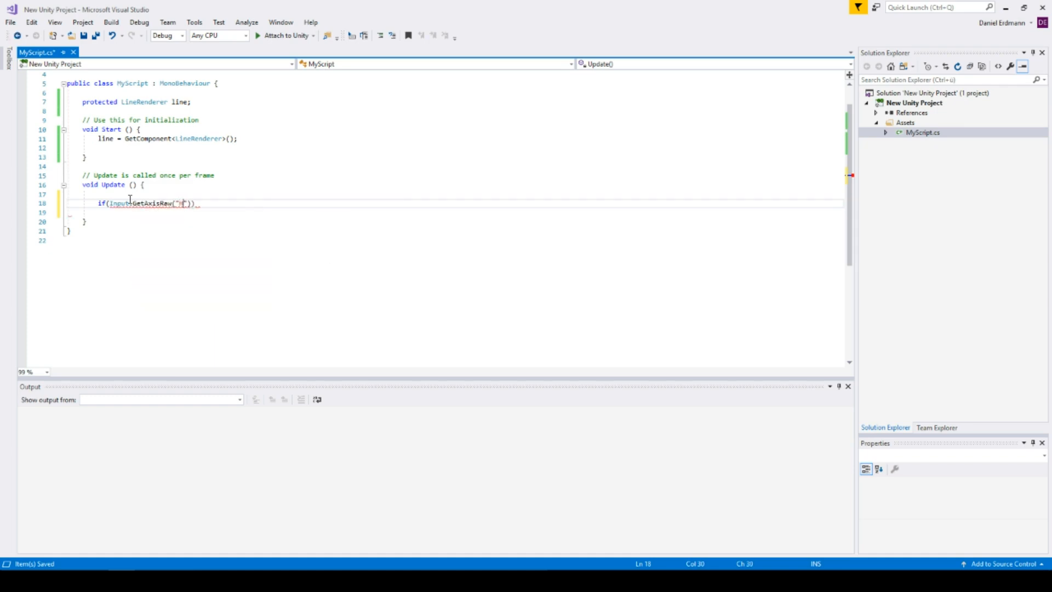
type("orizontal")
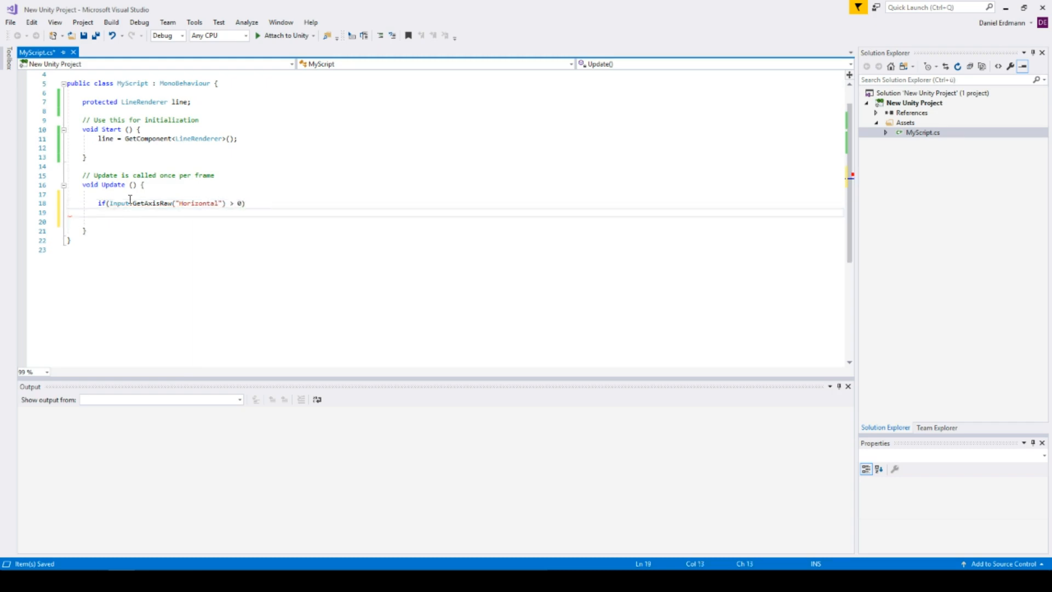
type("change")
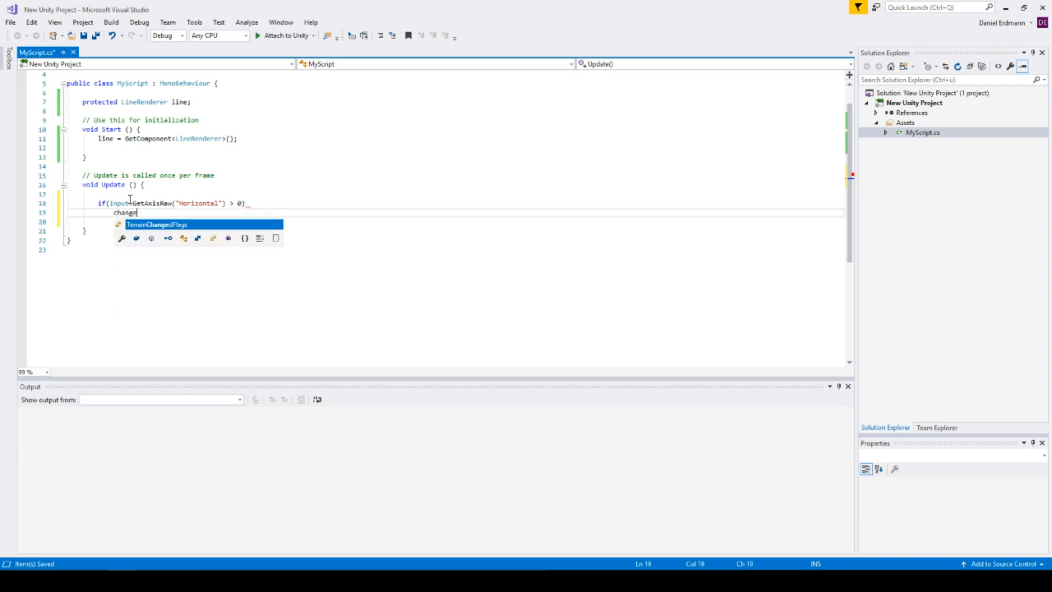
type("Direction();")
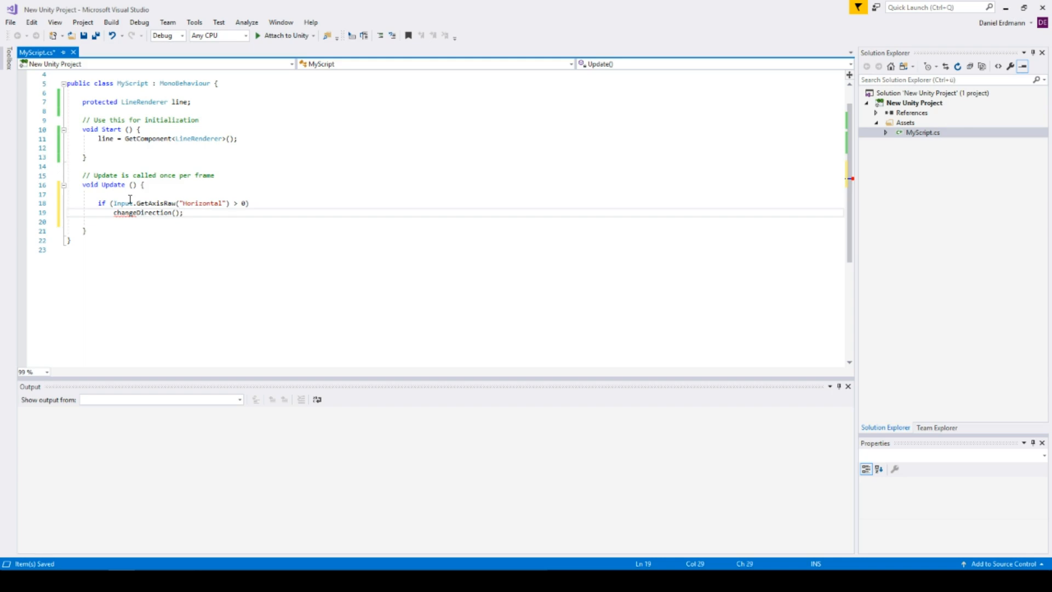
type("1")
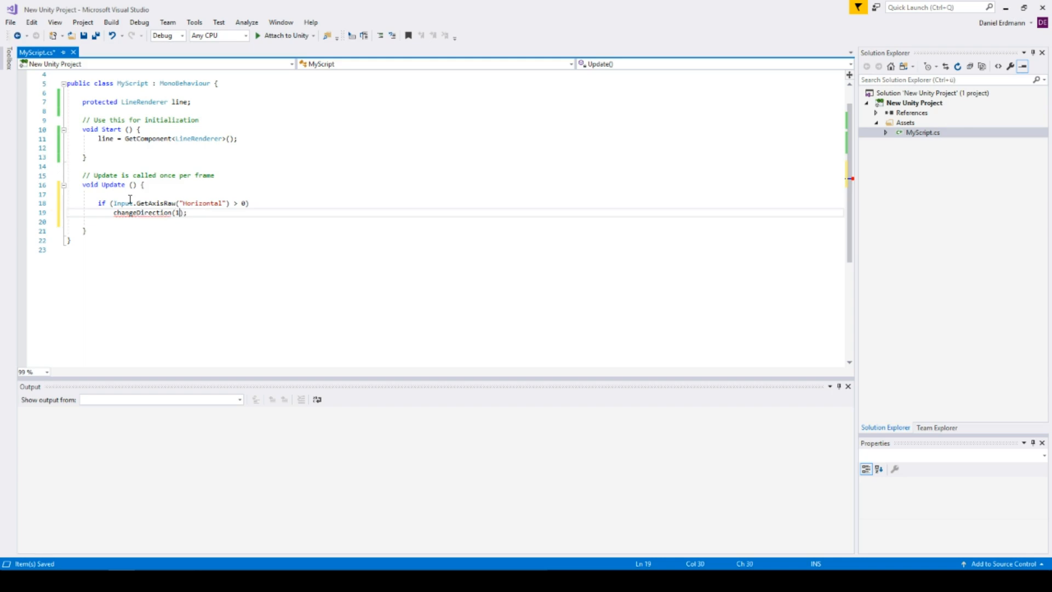
type("f")
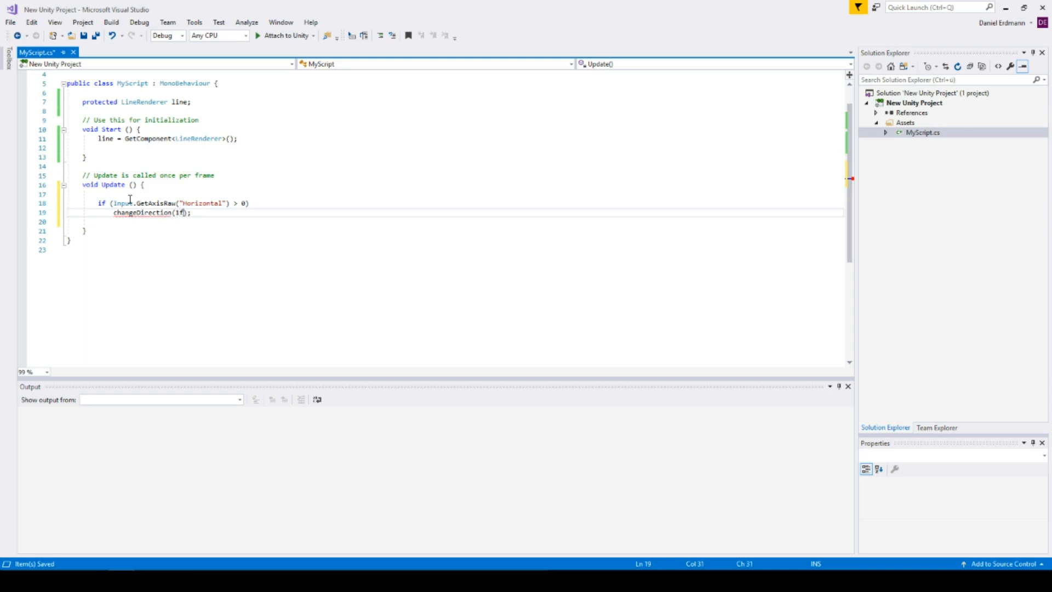
type(",0f")
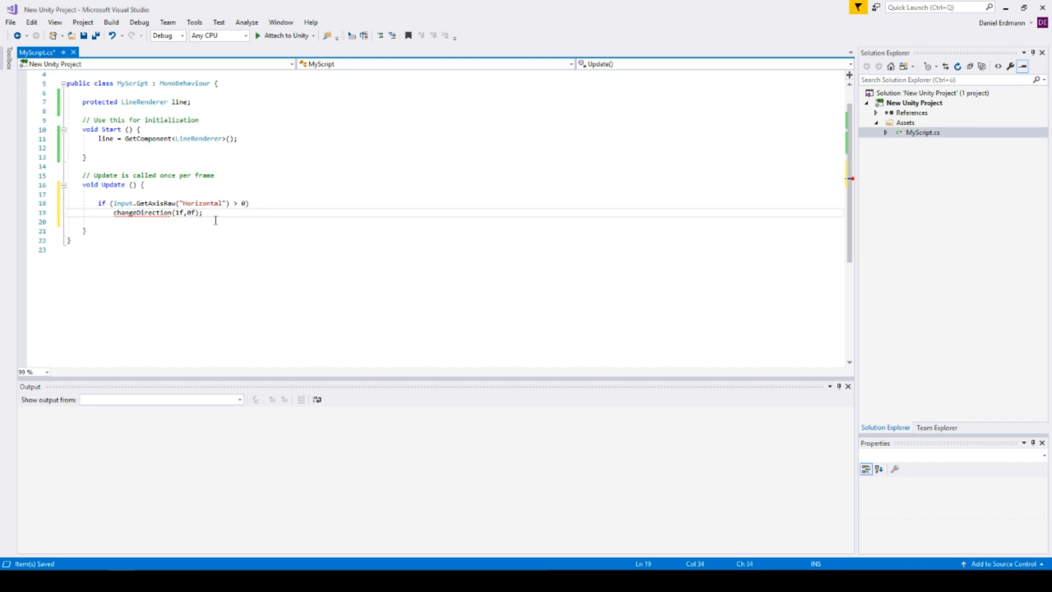
left_click(160, 213)
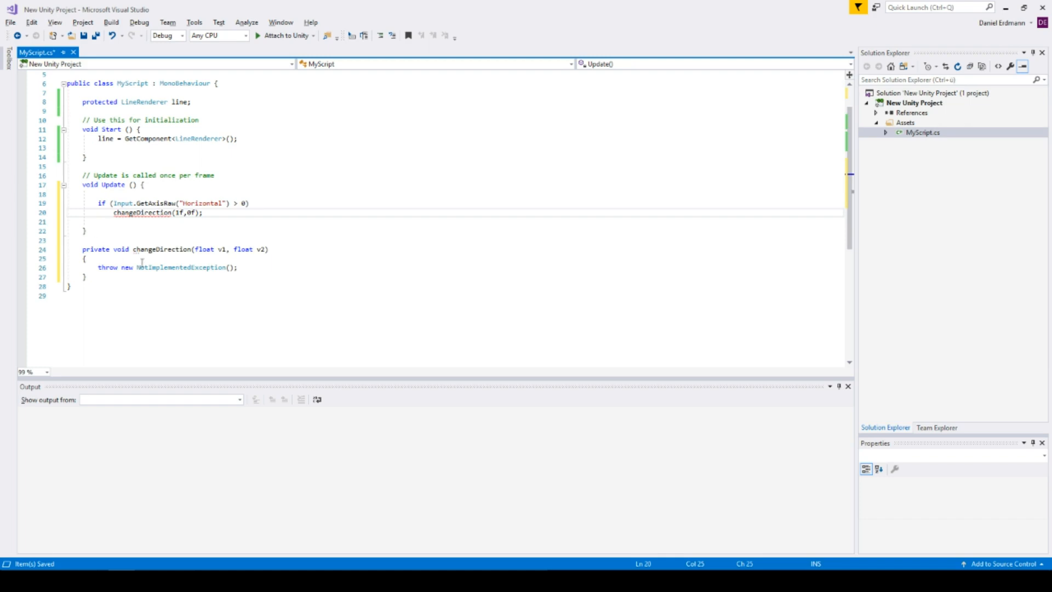
Step: Declare protected Position and Direction fields below the line field
left_click(199, 102)
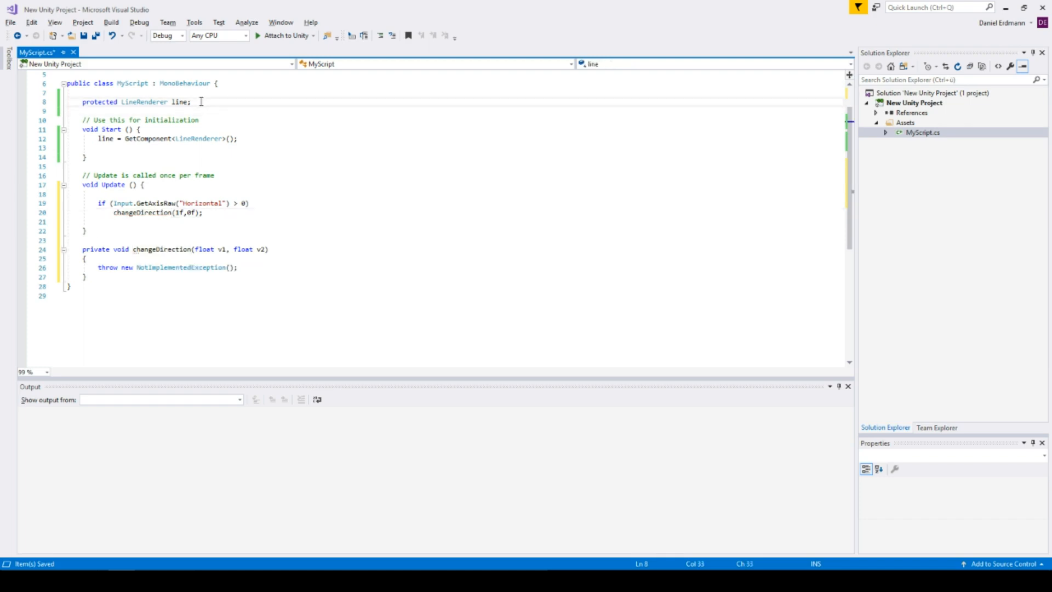
type("protected Vector3 Direction;")
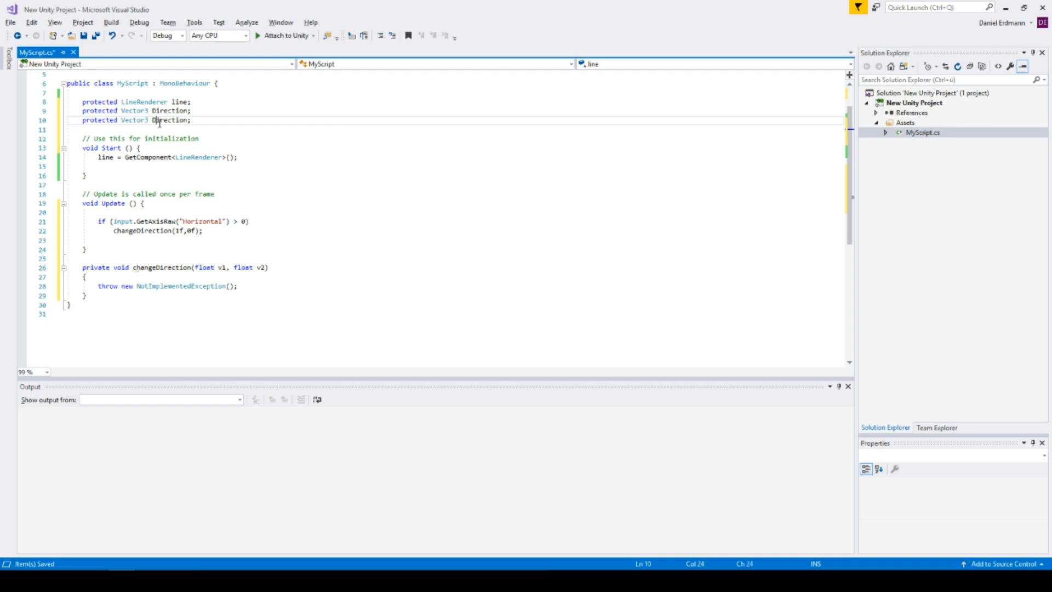
type("Posi")
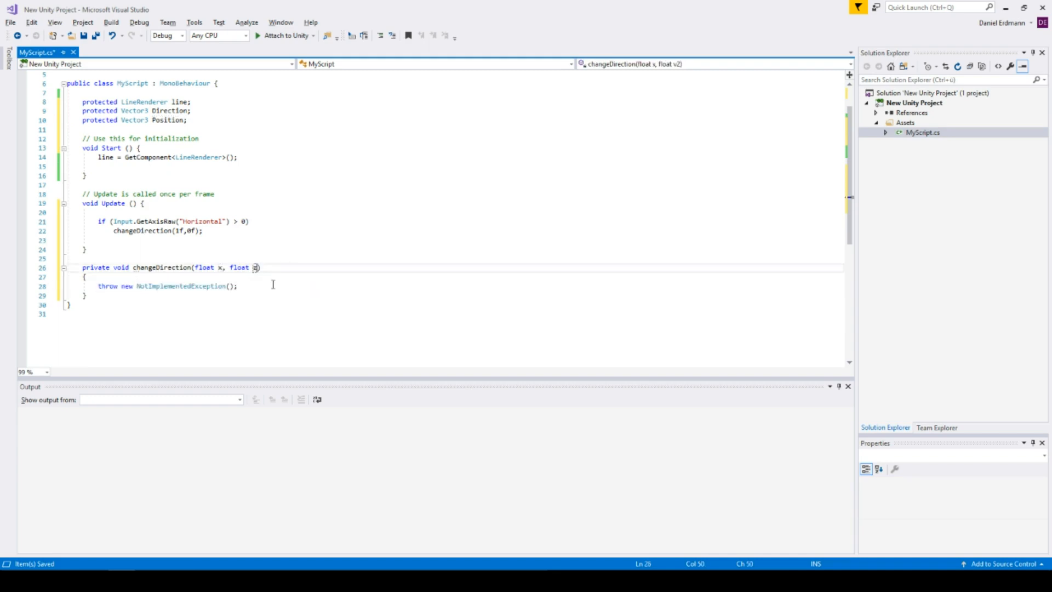
type("Direction")
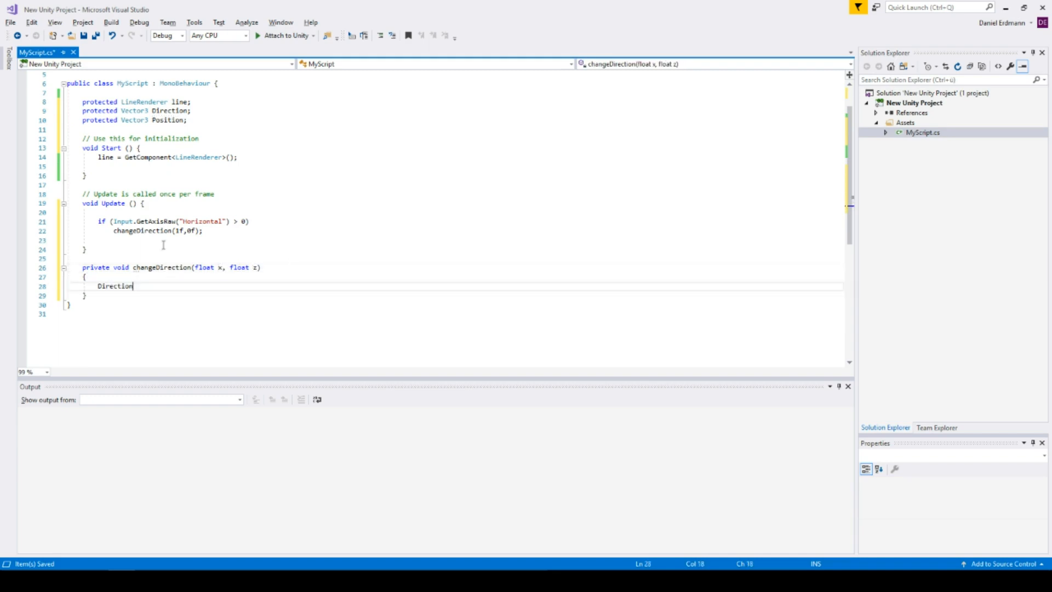
Step: Make changeDirection set Direction, advance Position, and add a Horizontal else-if branch
type(".x = x;")
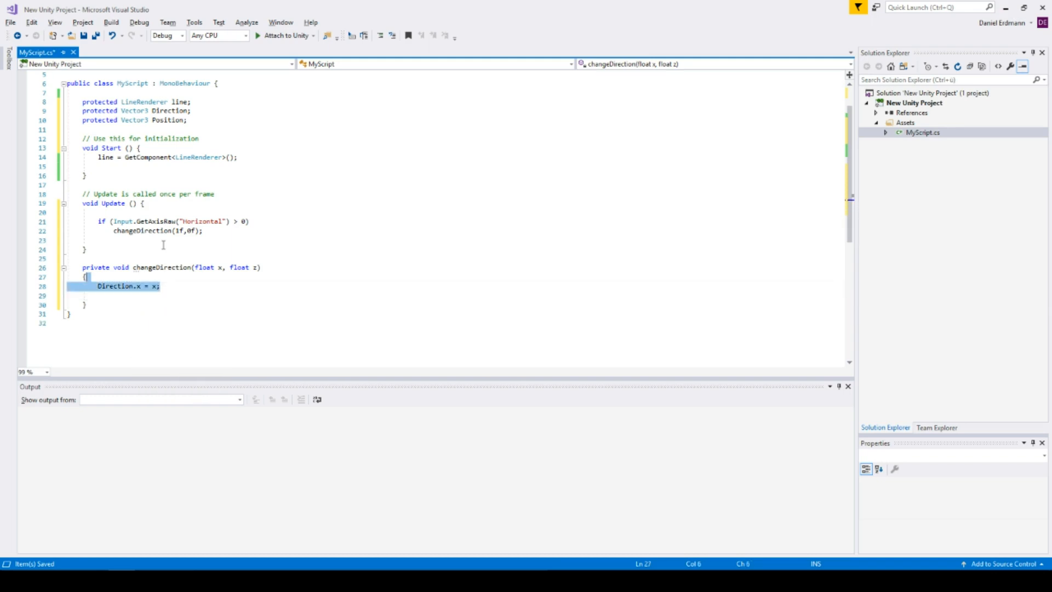
type("Direction.x = x;")
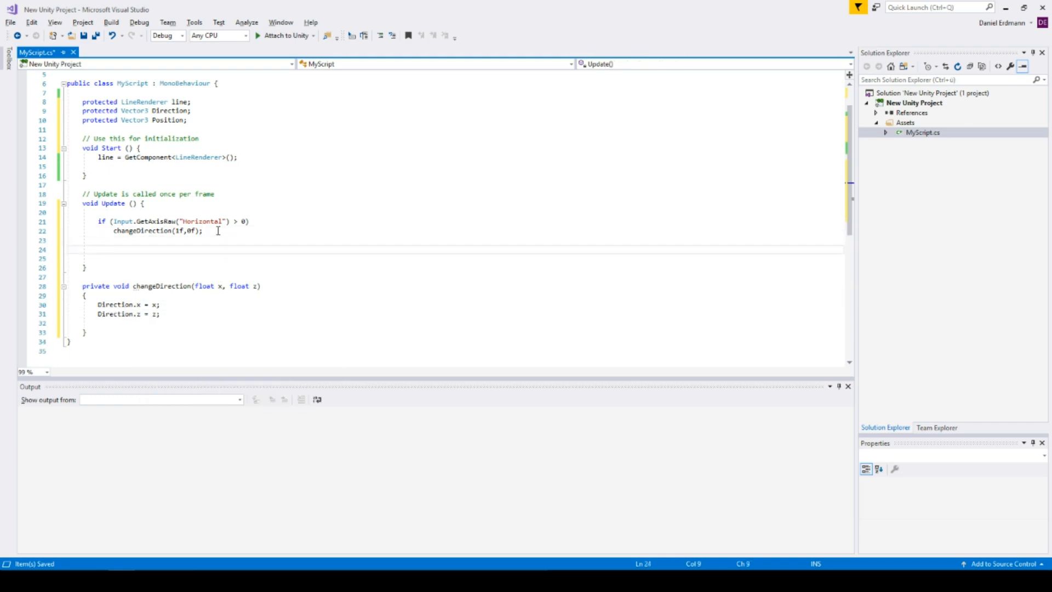
type("p")
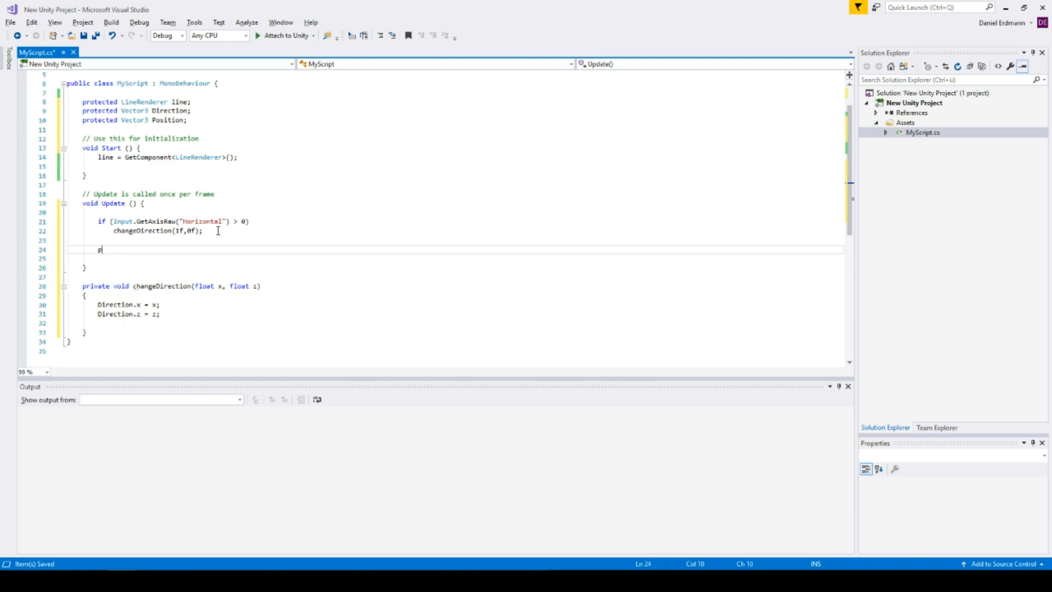
type("osition += Direction * 2 * Time.deltaTime;")
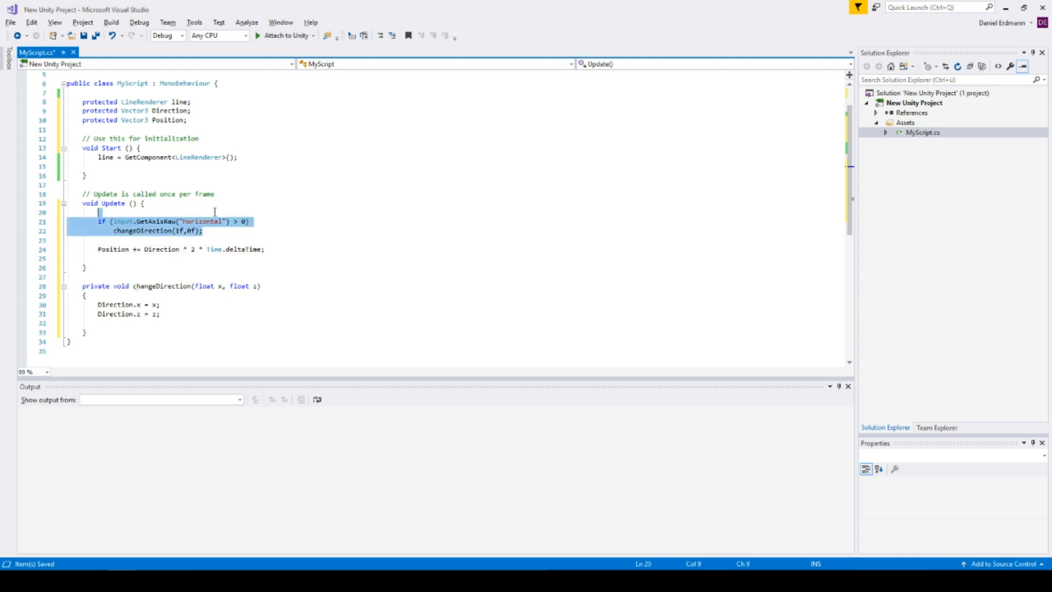
type("else if (Input.GetAxisRaw(\"Horizontal\") > 0)")
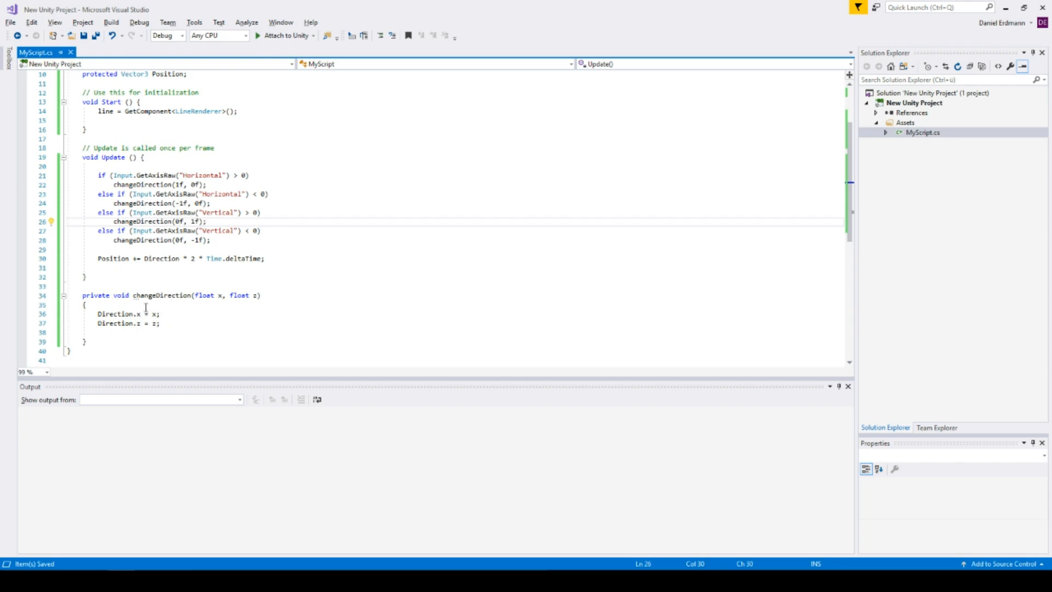
mouse_move(175, 213)
type("protected bool Pressed")
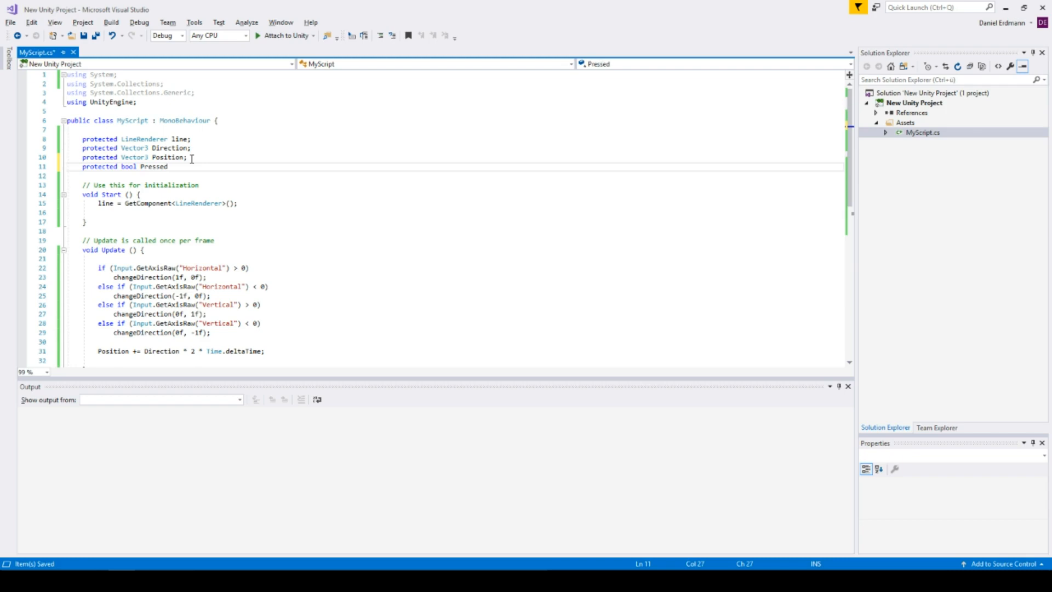
Step: Wrap changeDirection's body in if (!Pressed) and set Pressed = true afterwards
scroll("down", 3)
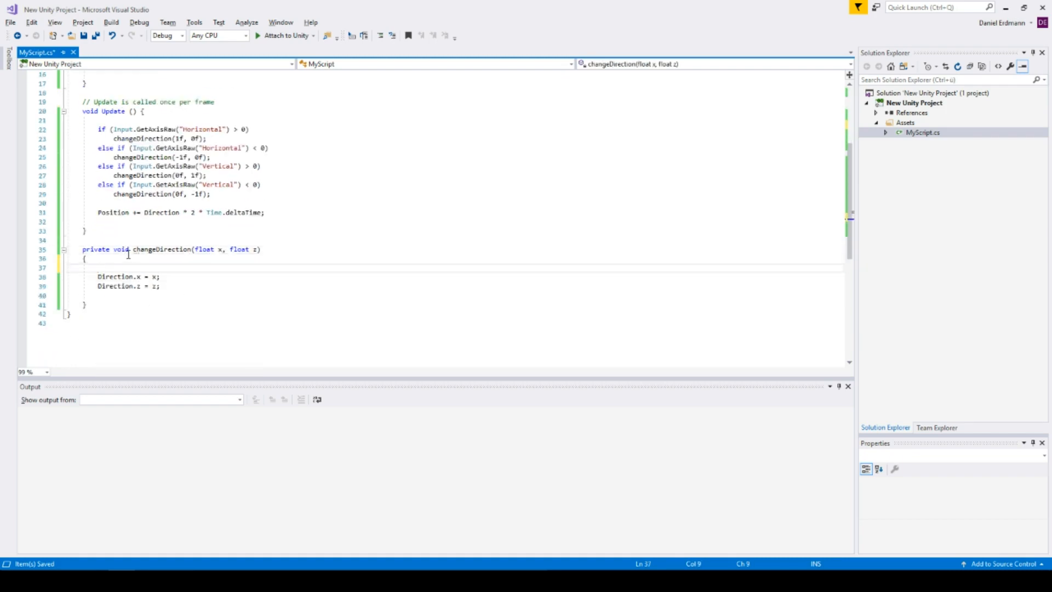
type("if(")
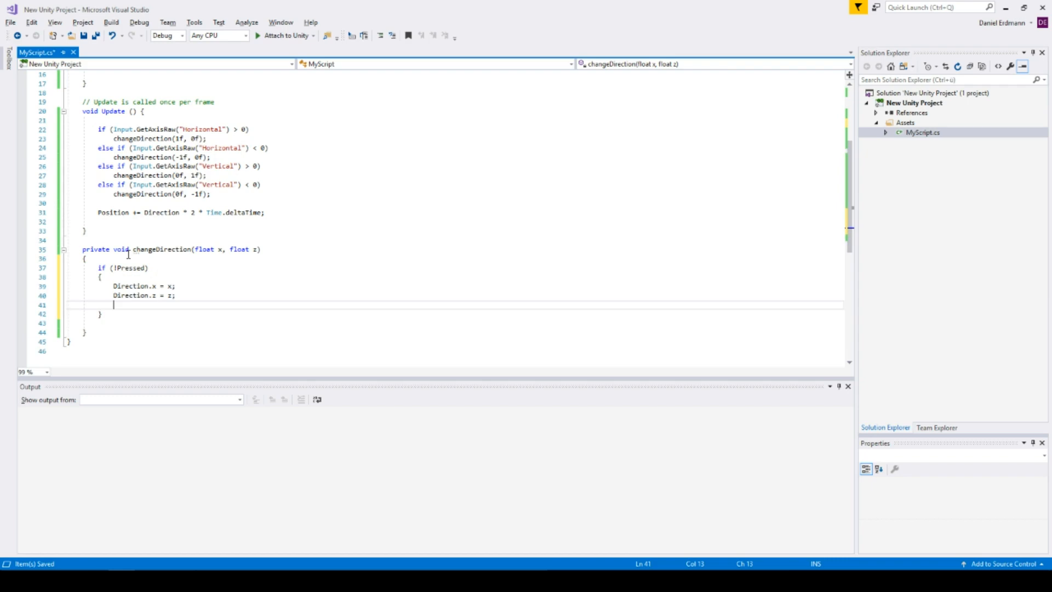
type("Pressed = trueM;")
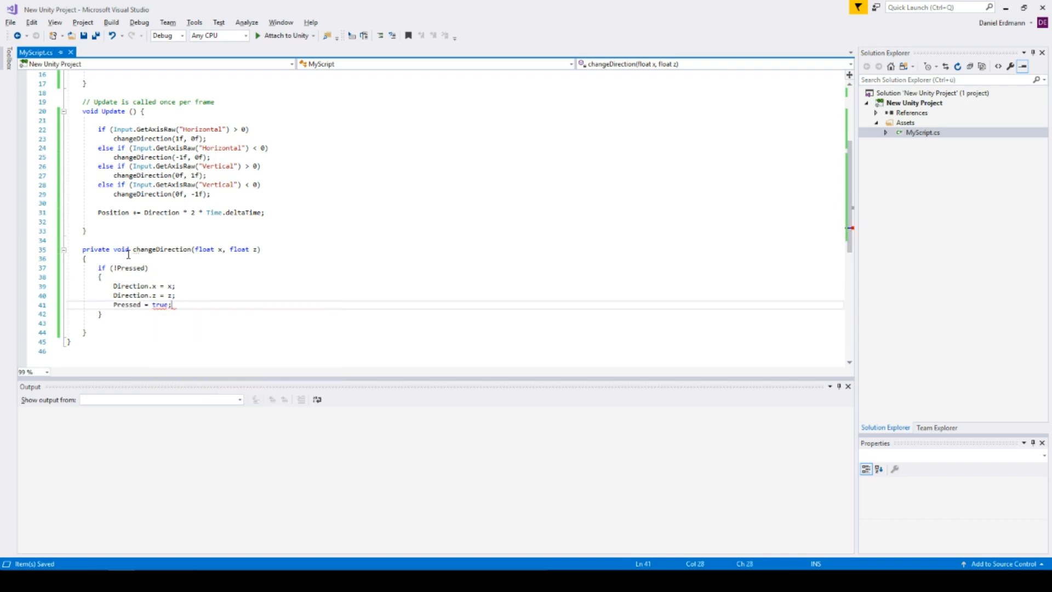
Step: Add an else branch that sets Pressed to false after the direction checks
left_click(214, 194)
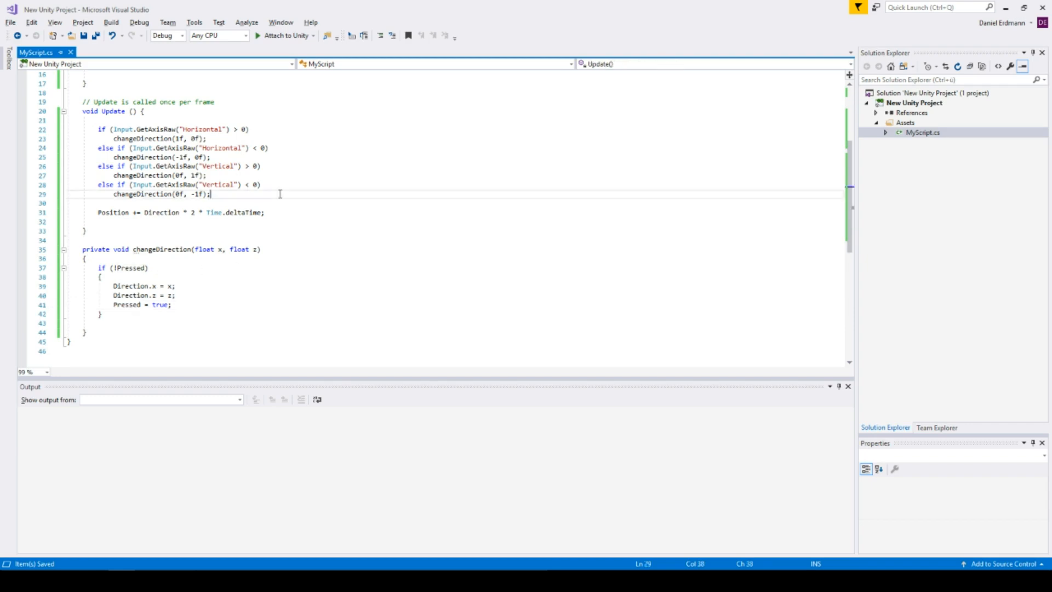
type("else")
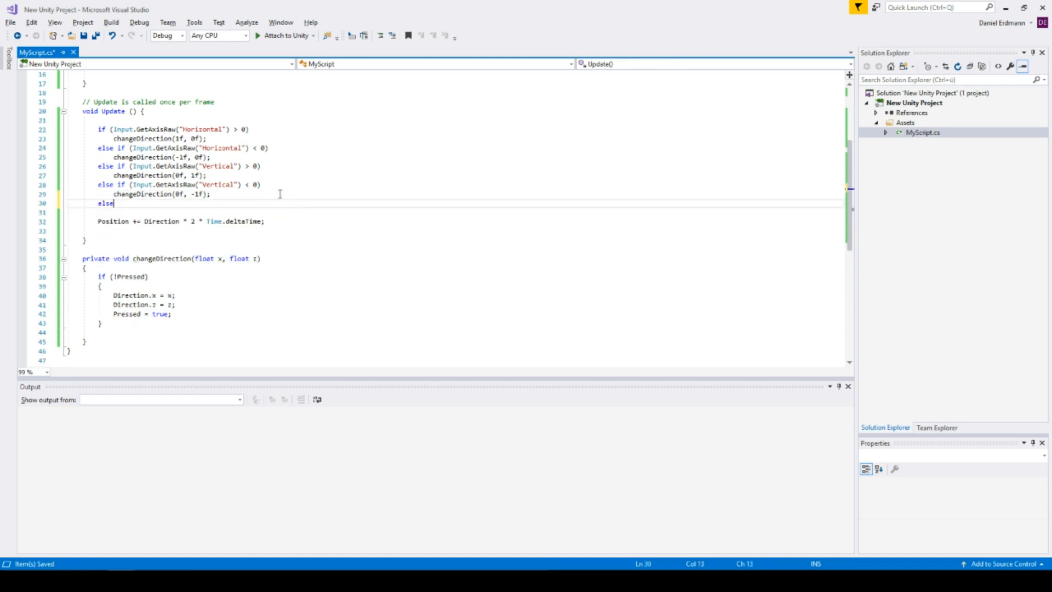
type("Pressed = fase;")
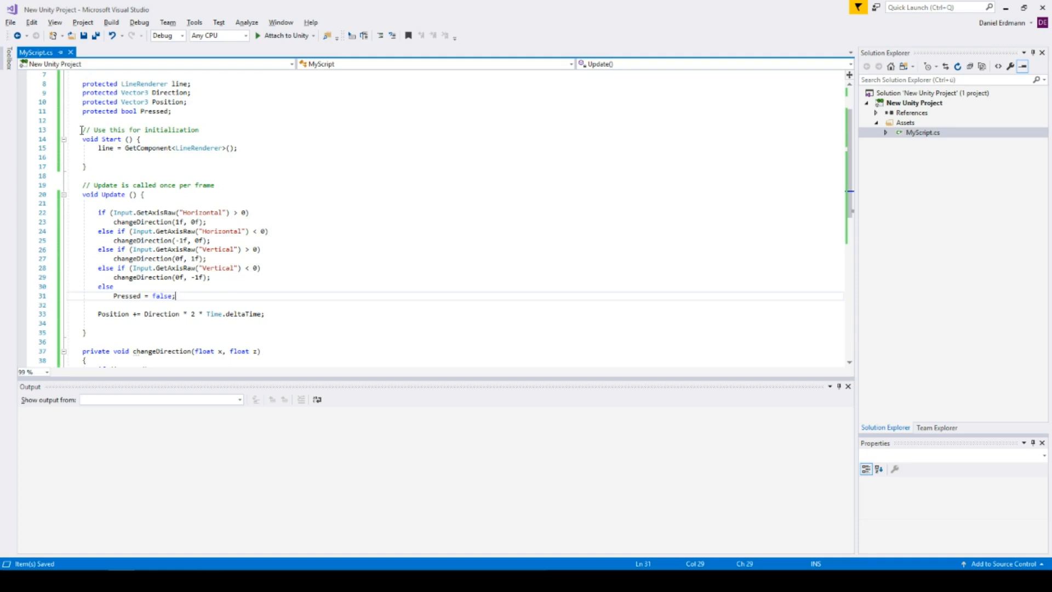
Step: Call line.SetPosition(line.positionCount - 1, Position) in Update
scroll("down", 3)
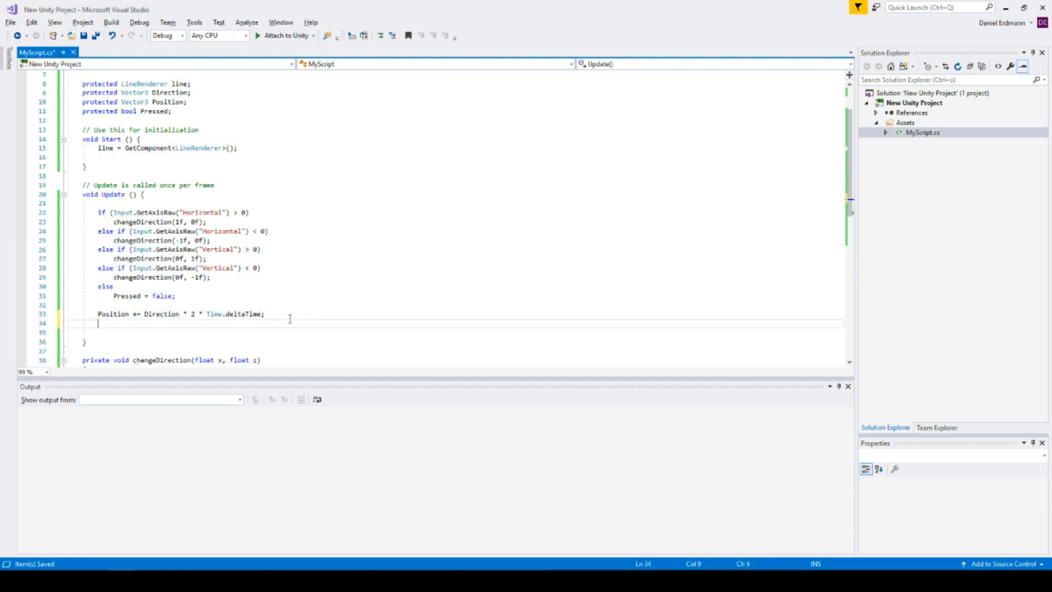
type("line.setpo")
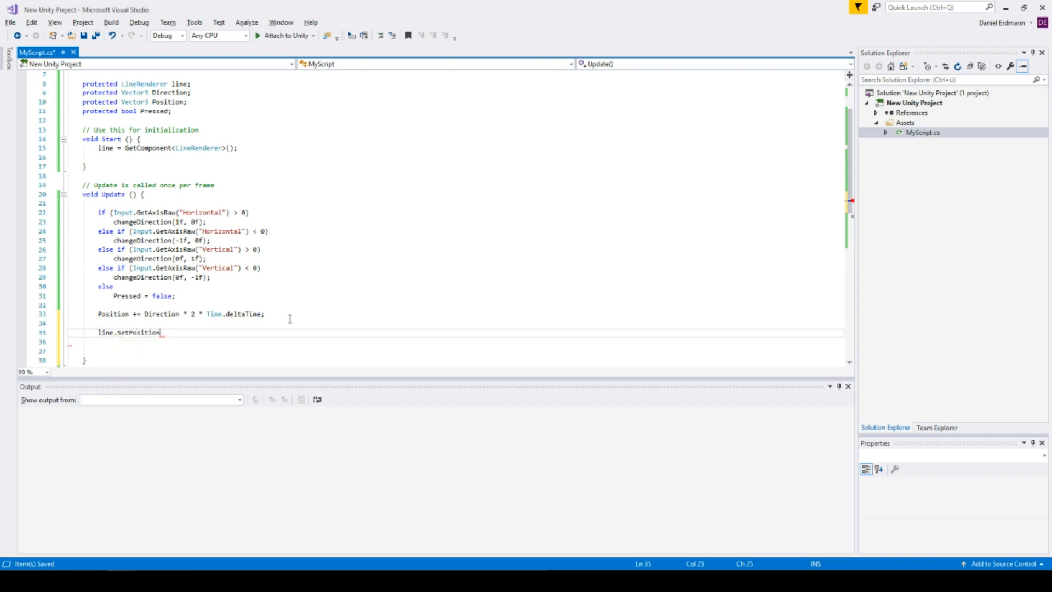
type("(")
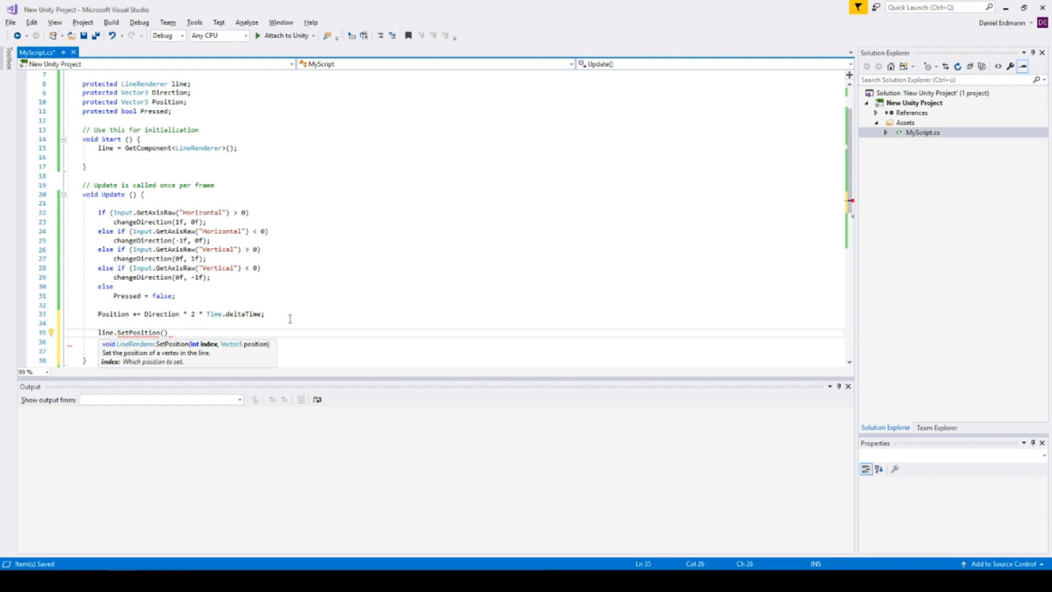
type("line.")
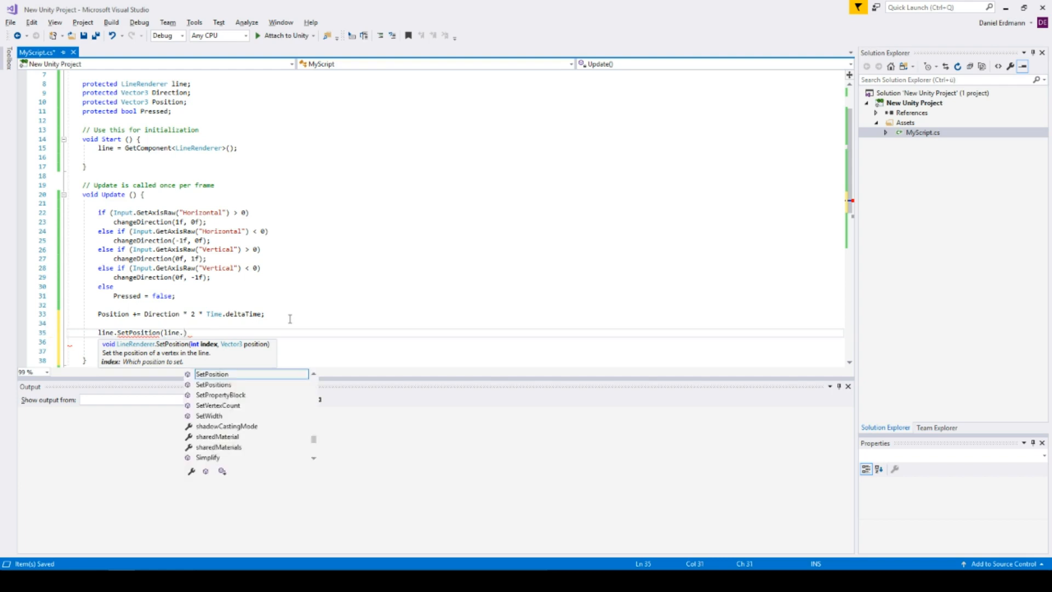
type("cou")
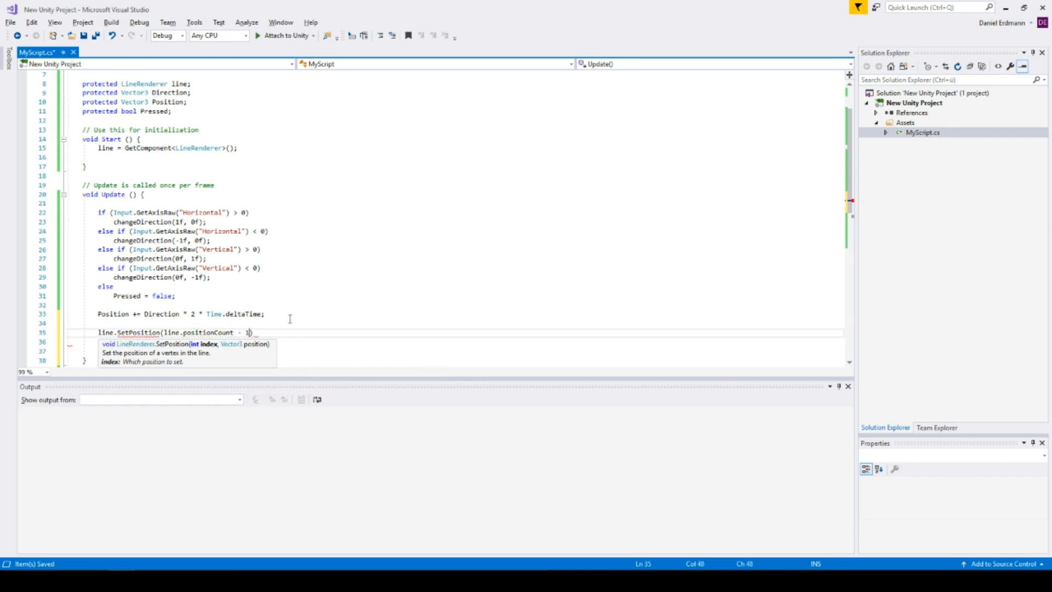
type(",")
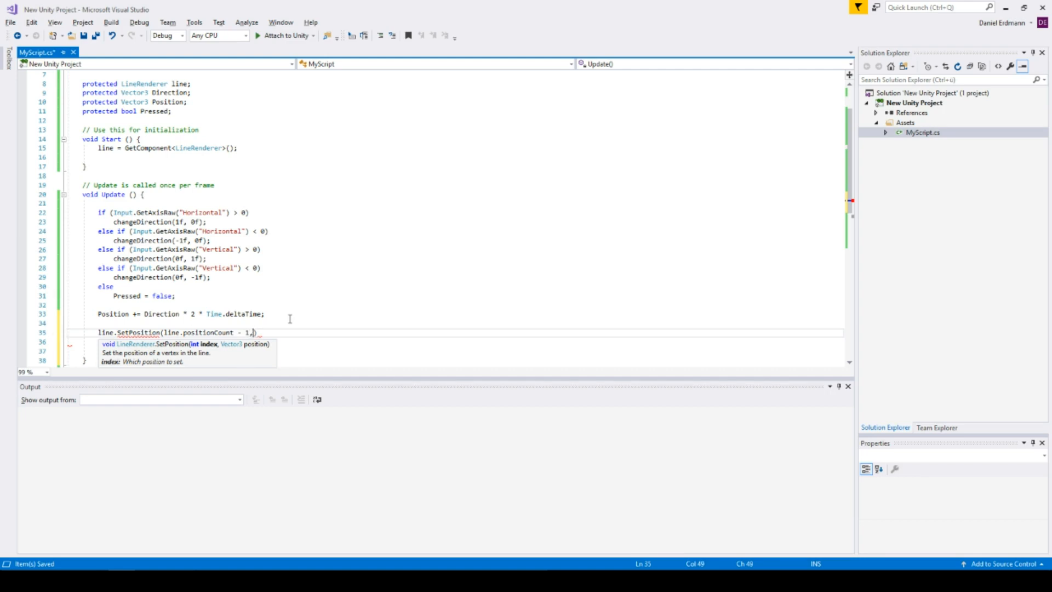
type("\" \"")
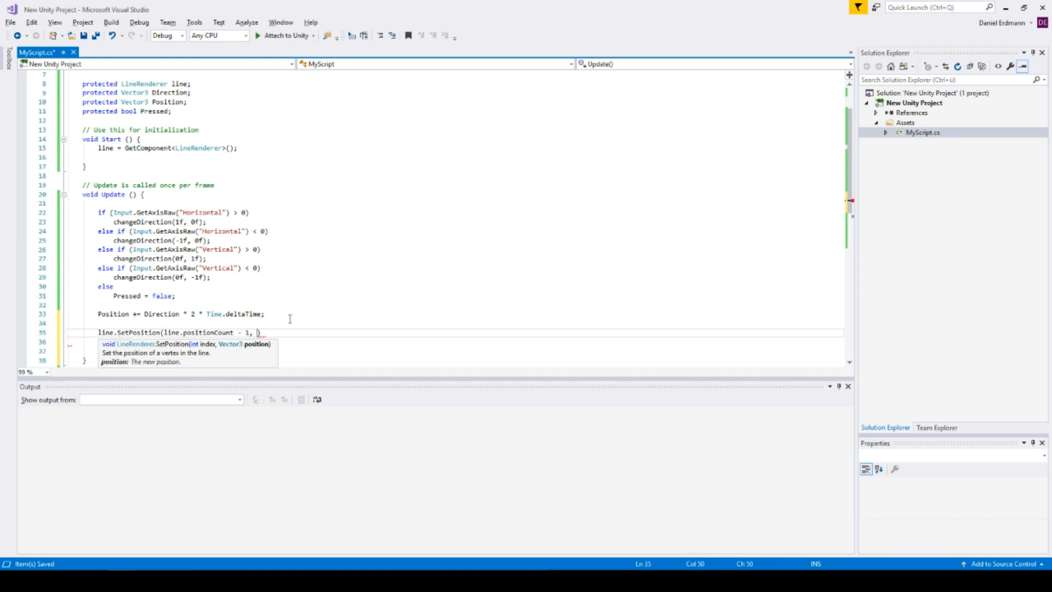
type("pos")
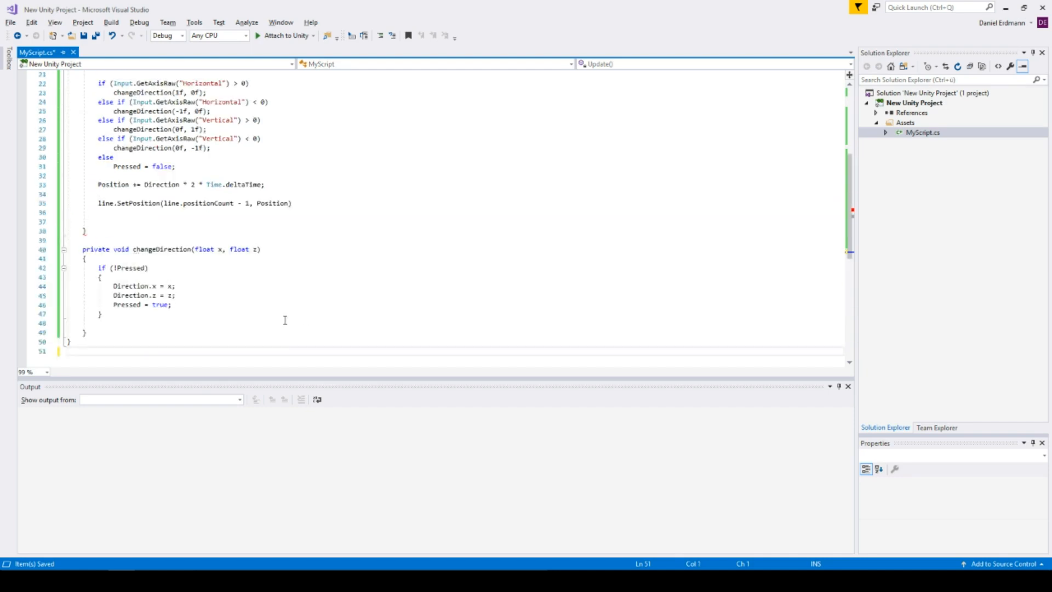
Step: End the SetPosition call with its closing semicolon and save MyScript
left_click(294, 203)
type(";")
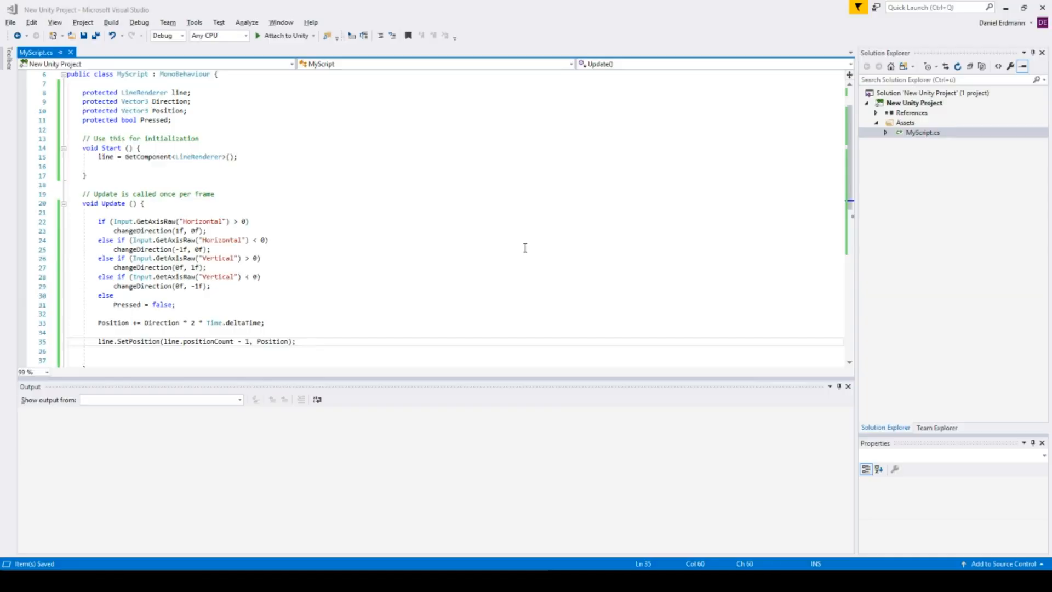
Step: Add 'line.positionCount++;' inside the if (!Pressed) block in changeDirection
scroll("down", 3)
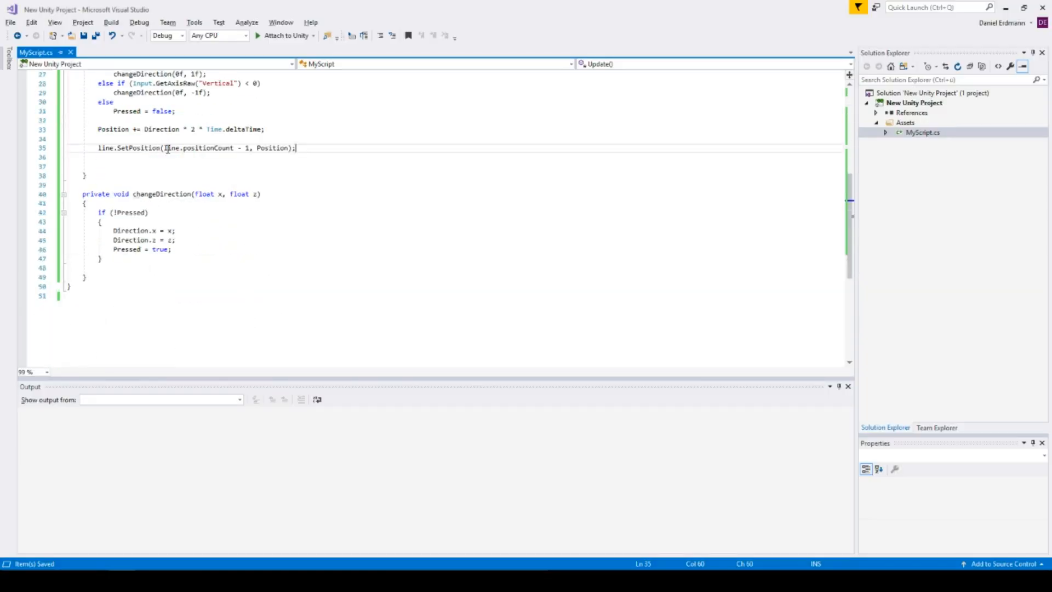
left_click(148, 212)
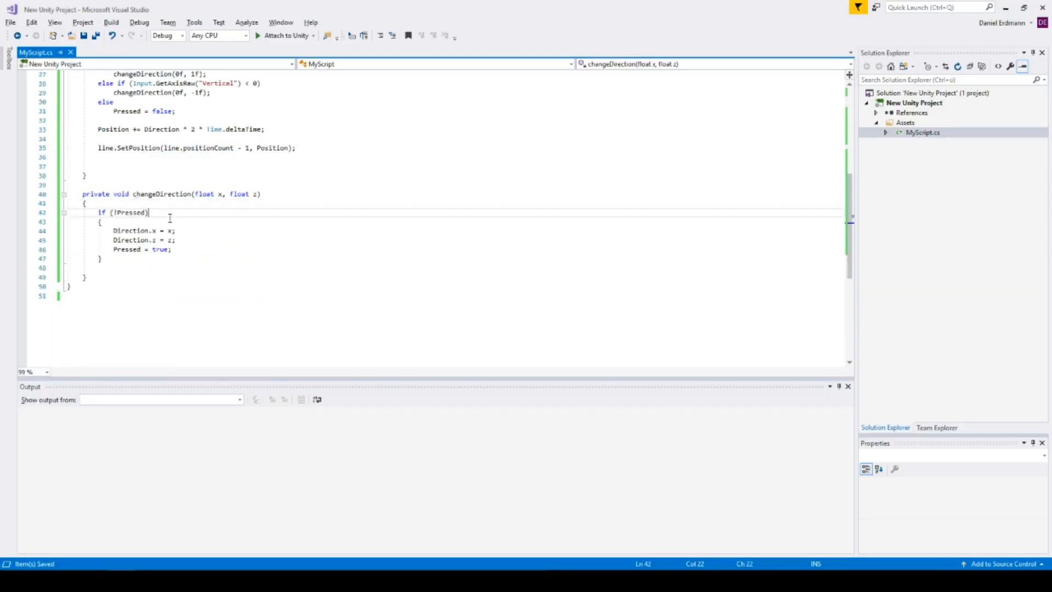
type("line.positionCount")
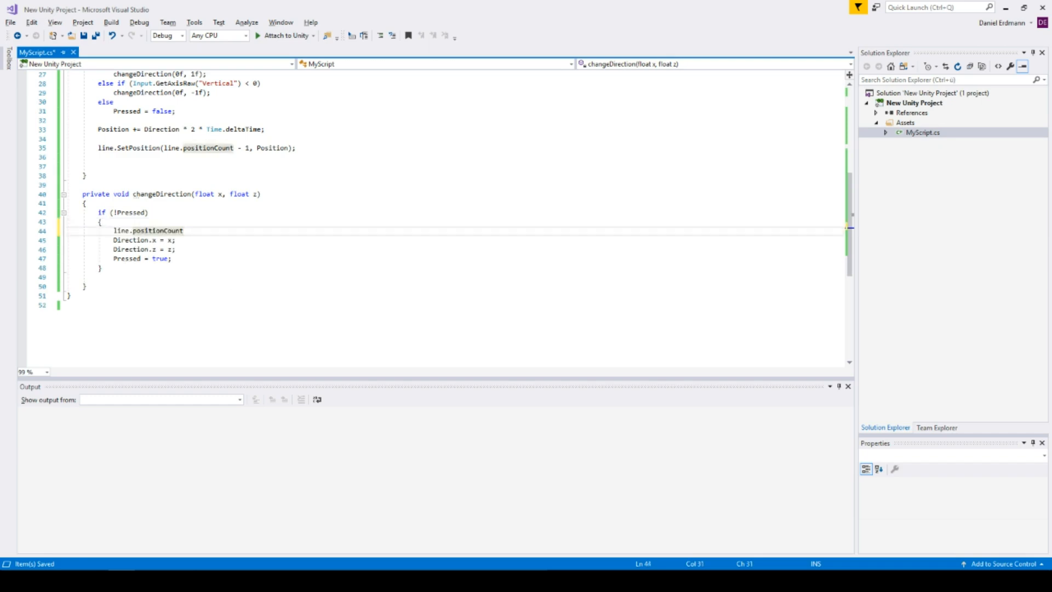
type("++;")
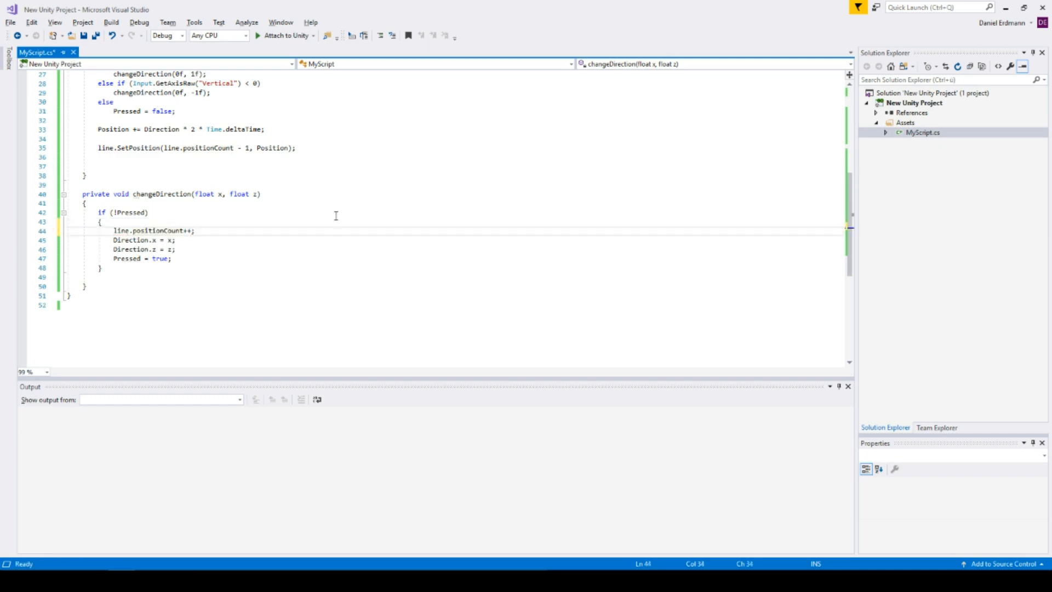
type("line.SetPosition(line.positionCount - 1, Position);")
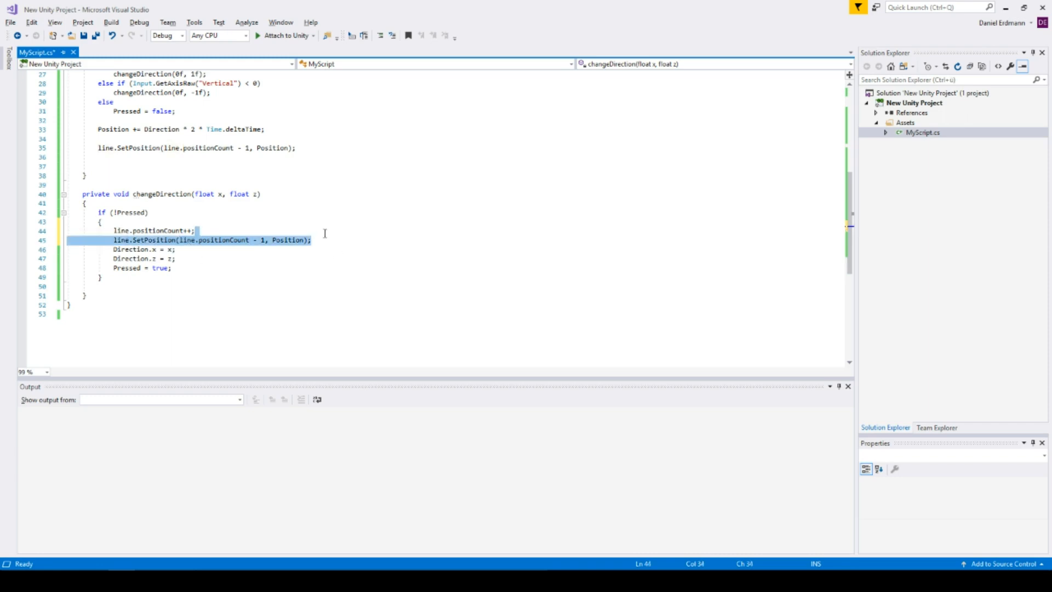
Step: Remove the duplicated SetPosition line, raise the speed multiplier to 5, and save
key("Delete")
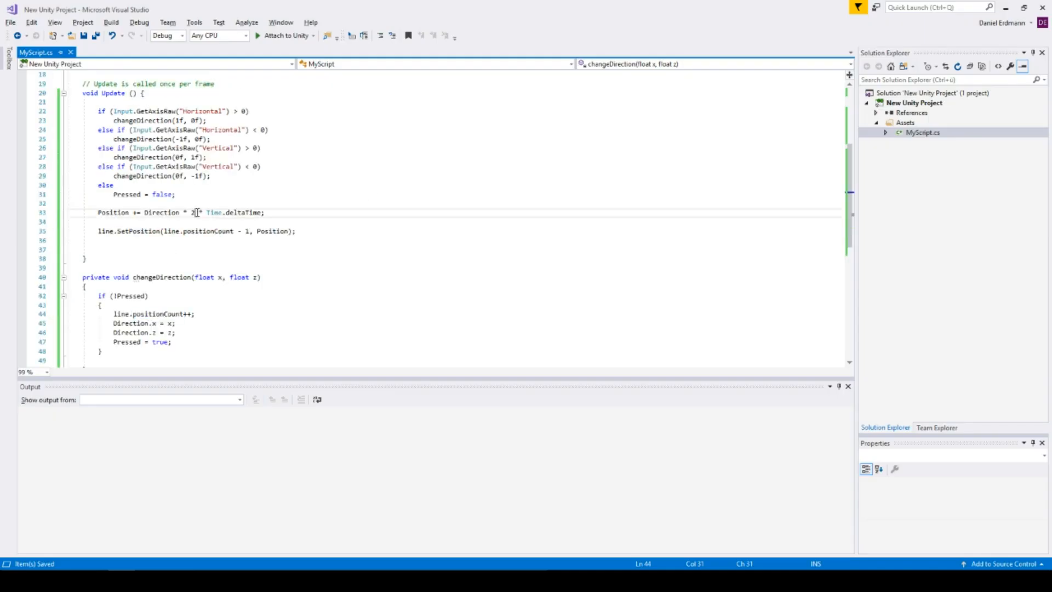
type("5")
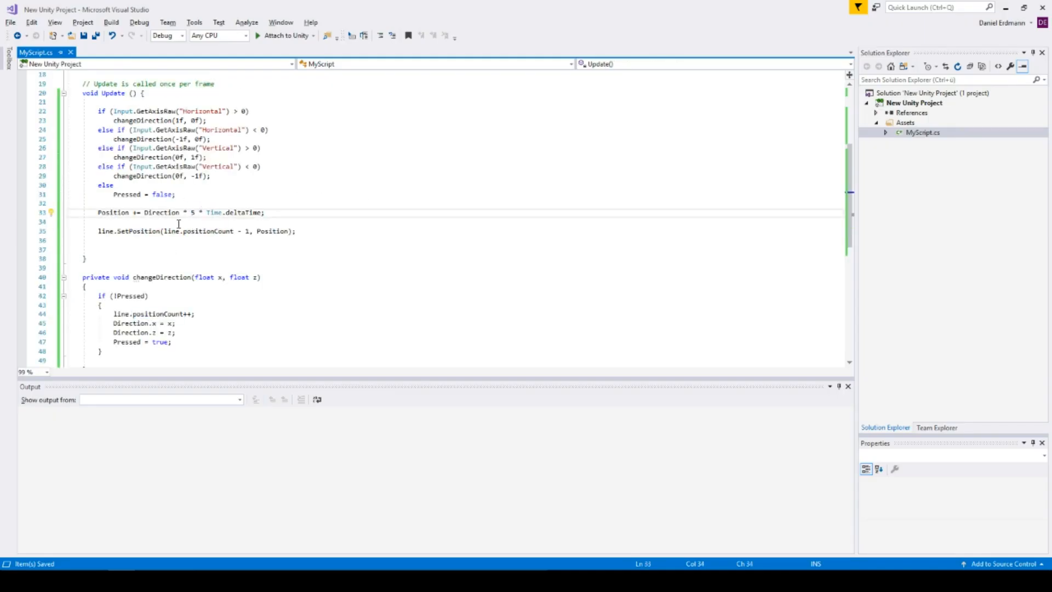
key("alt+tab")
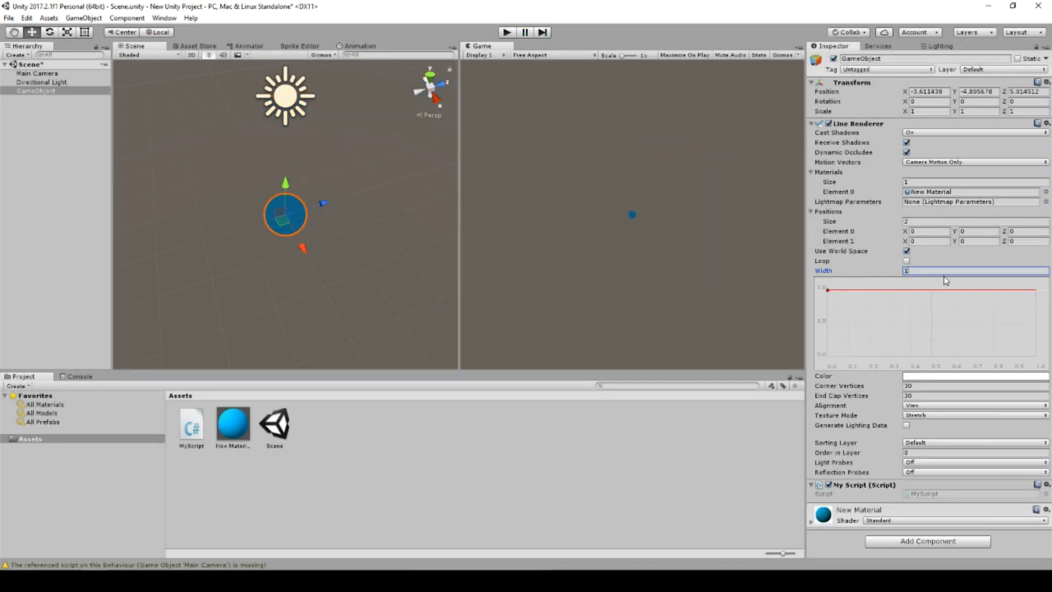
Step: Confirm a Line Renderer width of 1, then return to Visual Studio
key("alt+tab")
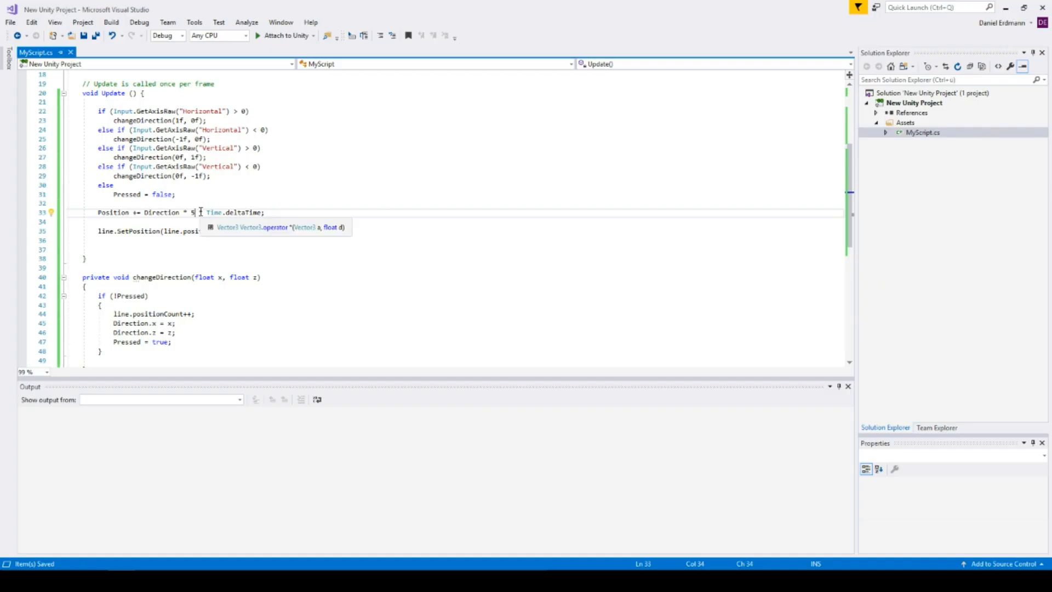
Step: Change the Position line's speed multiplier from 5 to 20f
type("0f")
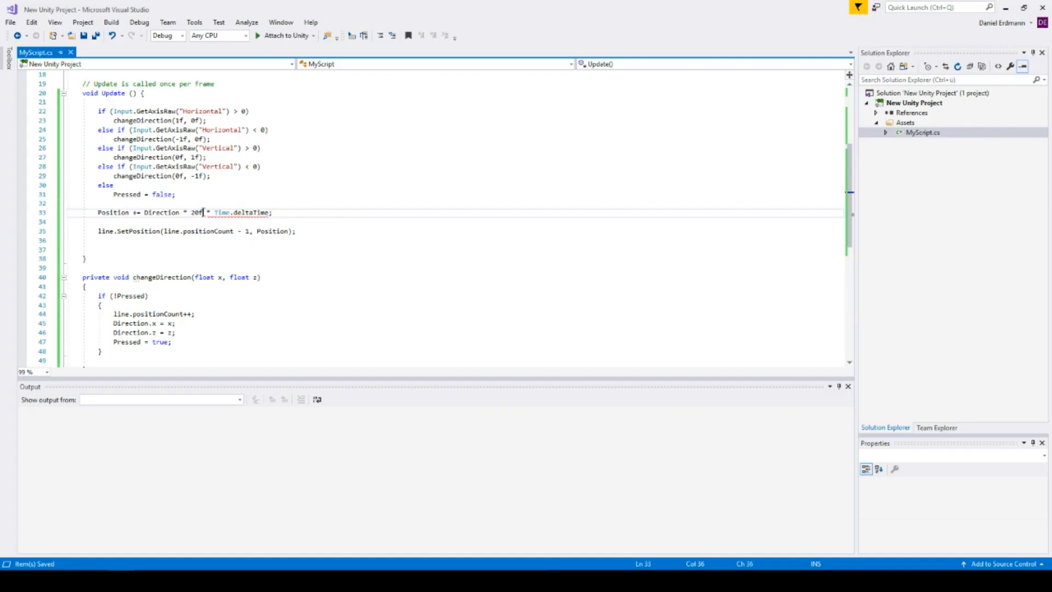